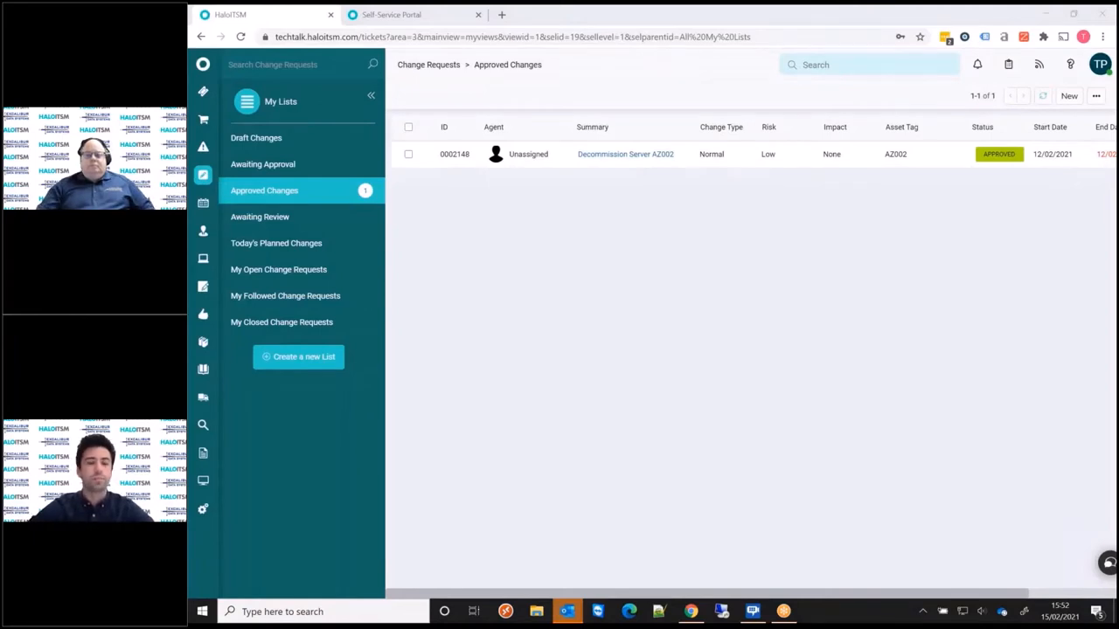
{"action": "mouse_move", "coordinate": [845, 483]}
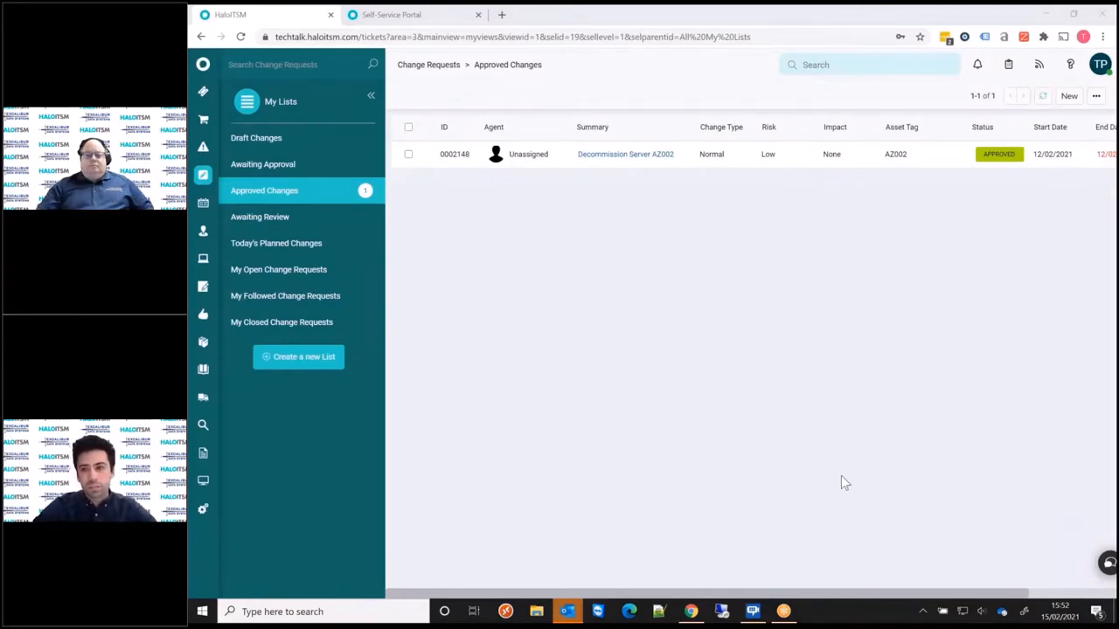
- Use New above the Approved Changes list to show the new ticket types
{"action": "left_click", "coordinate": [1069, 95]}
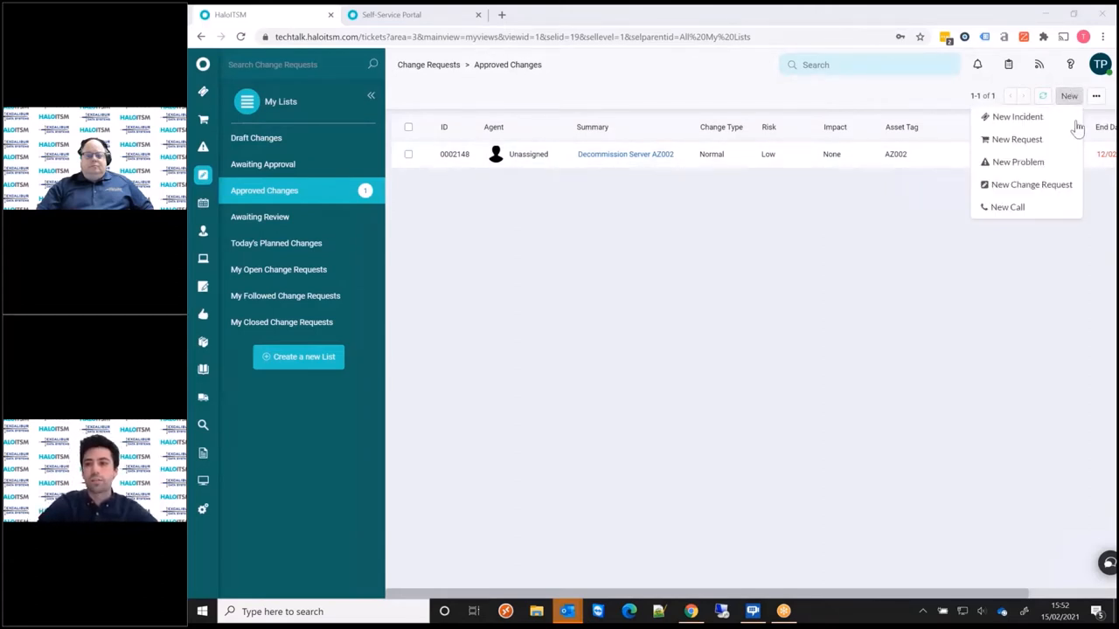
{"action": "left_click", "coordinate": [1030, 185]}
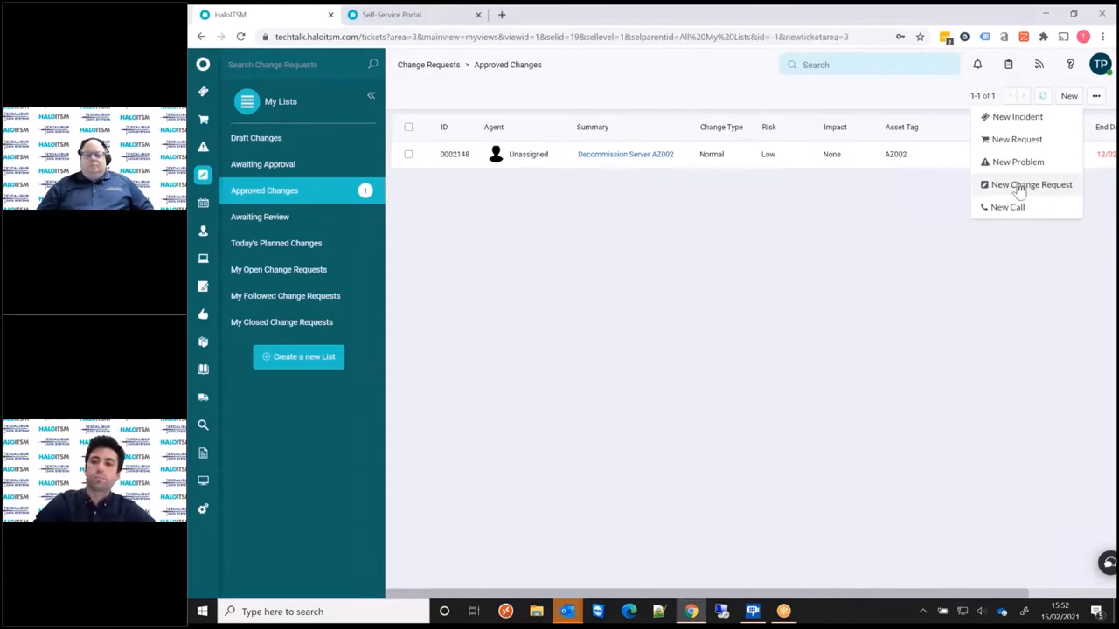
- Create a Normal change 'Example Change' with Low risk, None impact, details 'Example details'
{"action": "left_click", "coordinate": [1032, 185]}
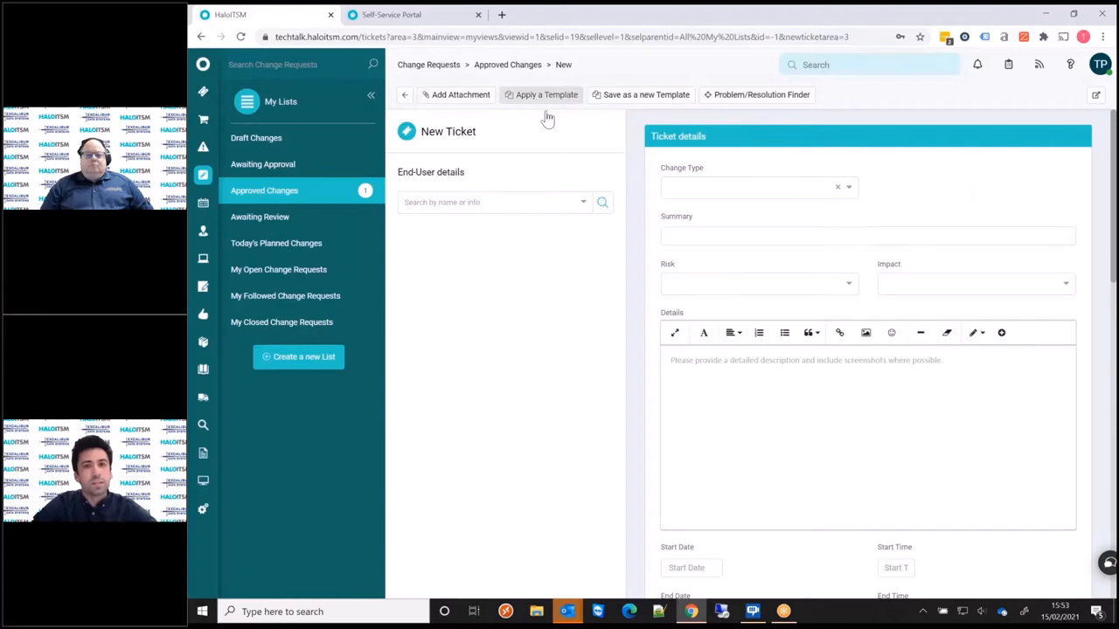
{"action": "left_click", "coordinate": [542, 94]}
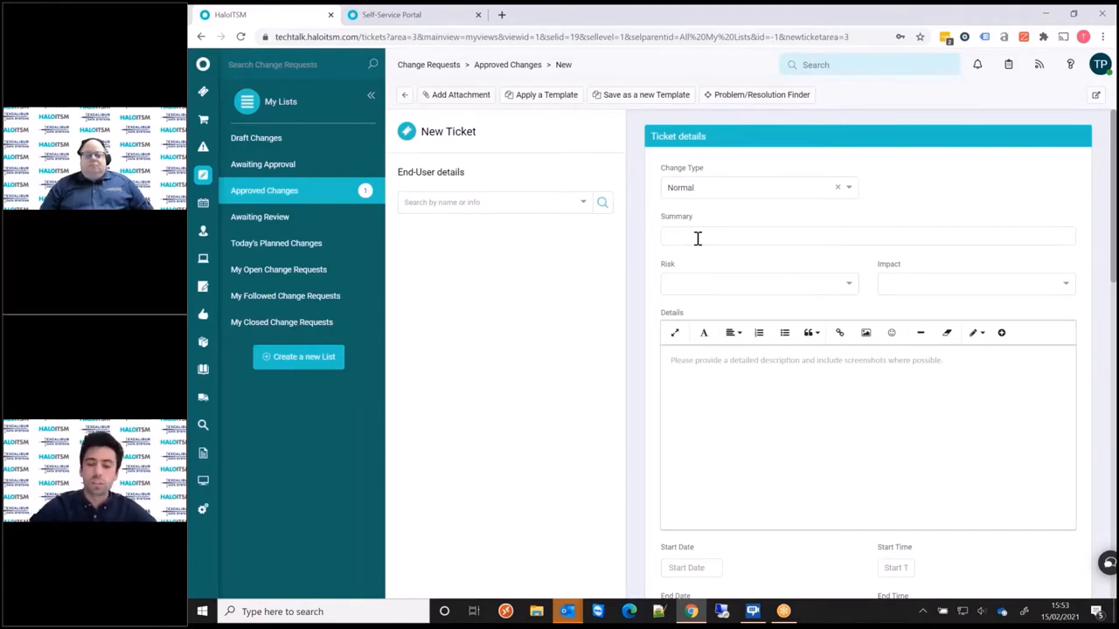
{"action": "type", "text": "Example Change"}
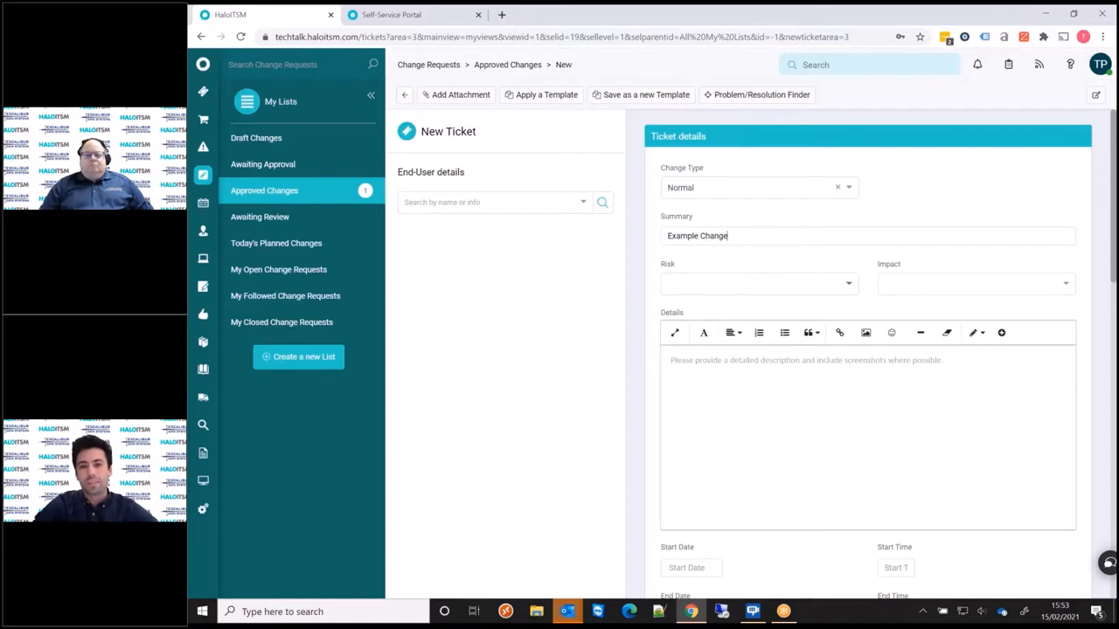
{"action": "left_click", "coordinate": [757, 284]}
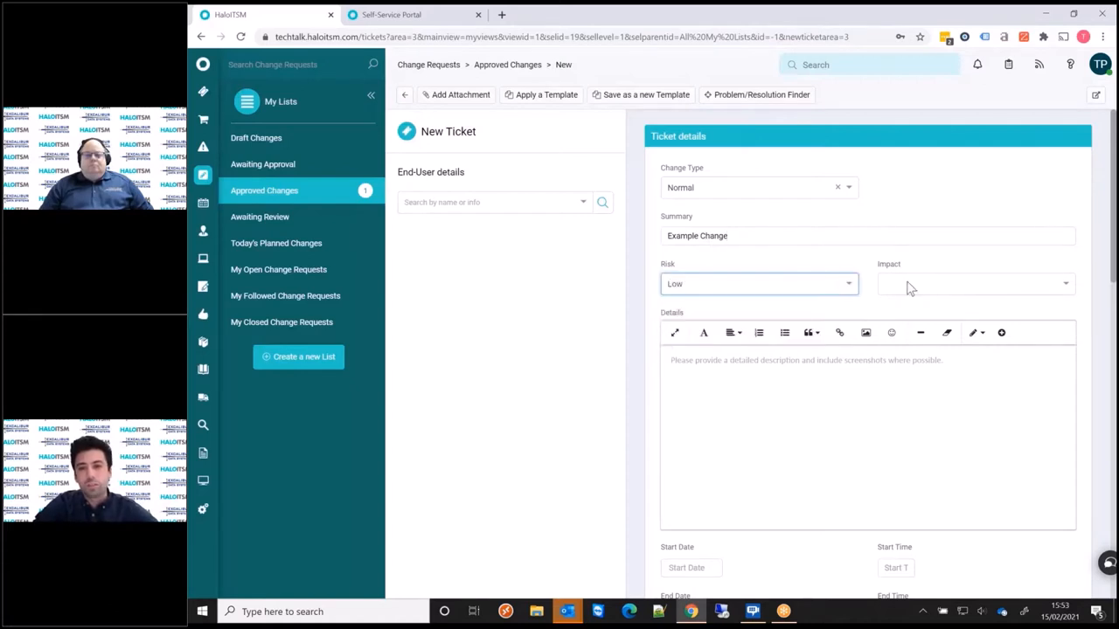
{"action": "left_click", "coordinate": [974, 283]}
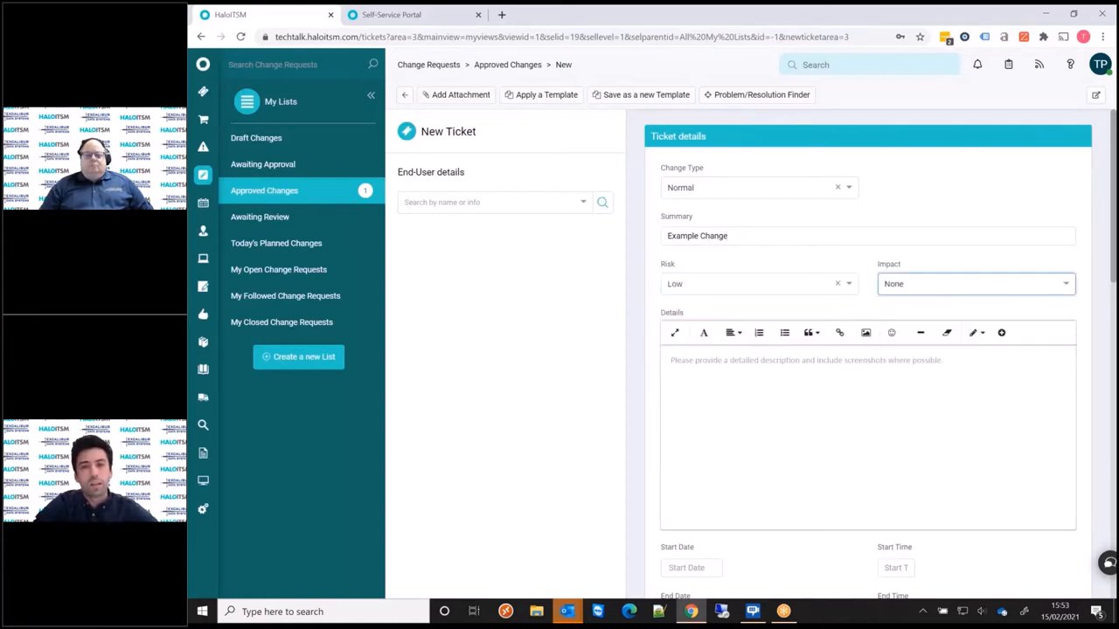
{"action": "type", "text": "Examp"}
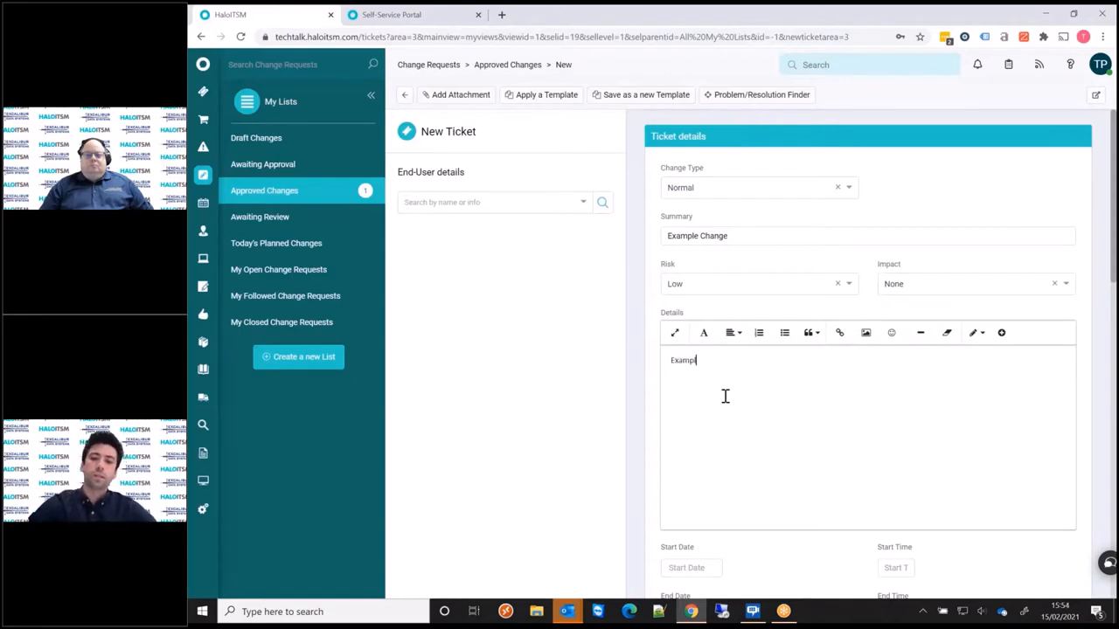
{"action": "type", "text": "le"}
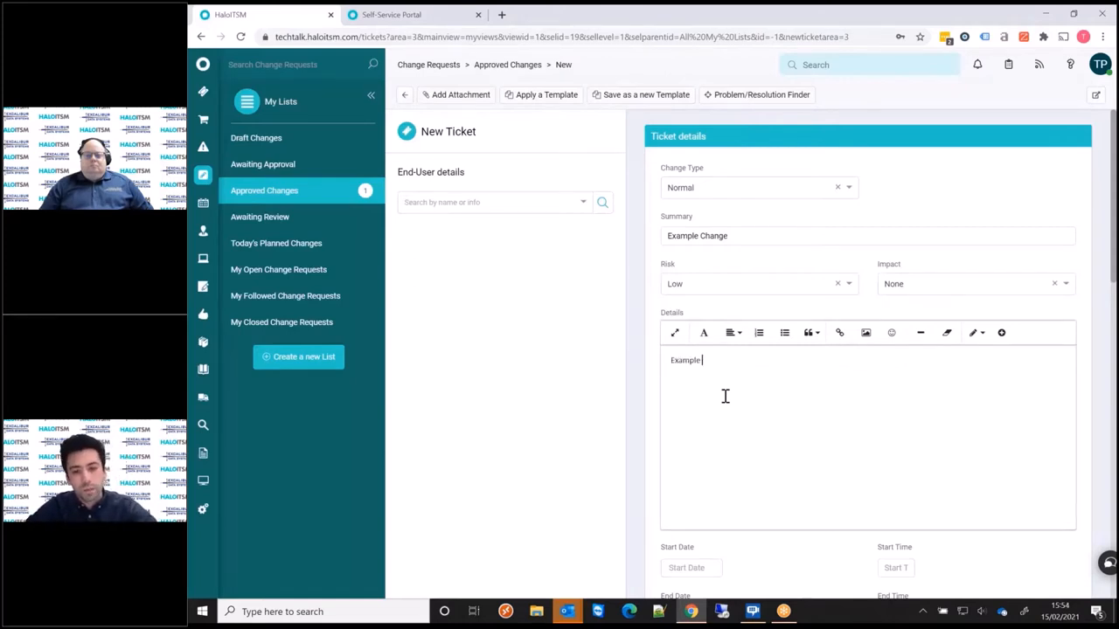
{"action": "type", "text": "details"}
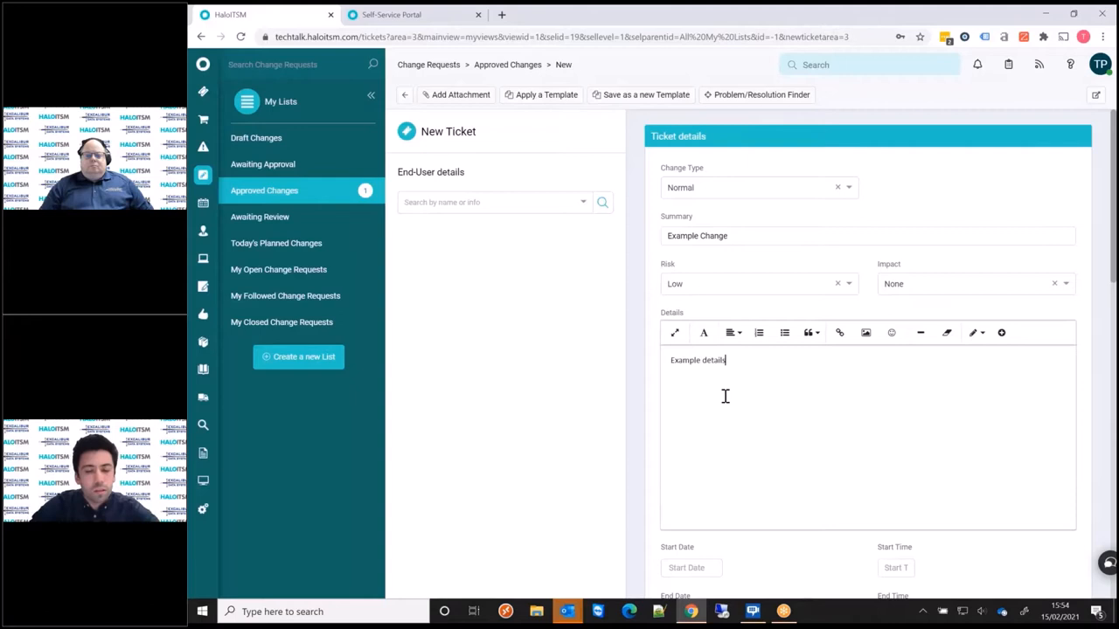
- Schedule the change to start 15/02/2021 at 15:00 and end 15/02/2021
{"action": "scroll", "scroll_direction": "down", "scroll_amount": 3}
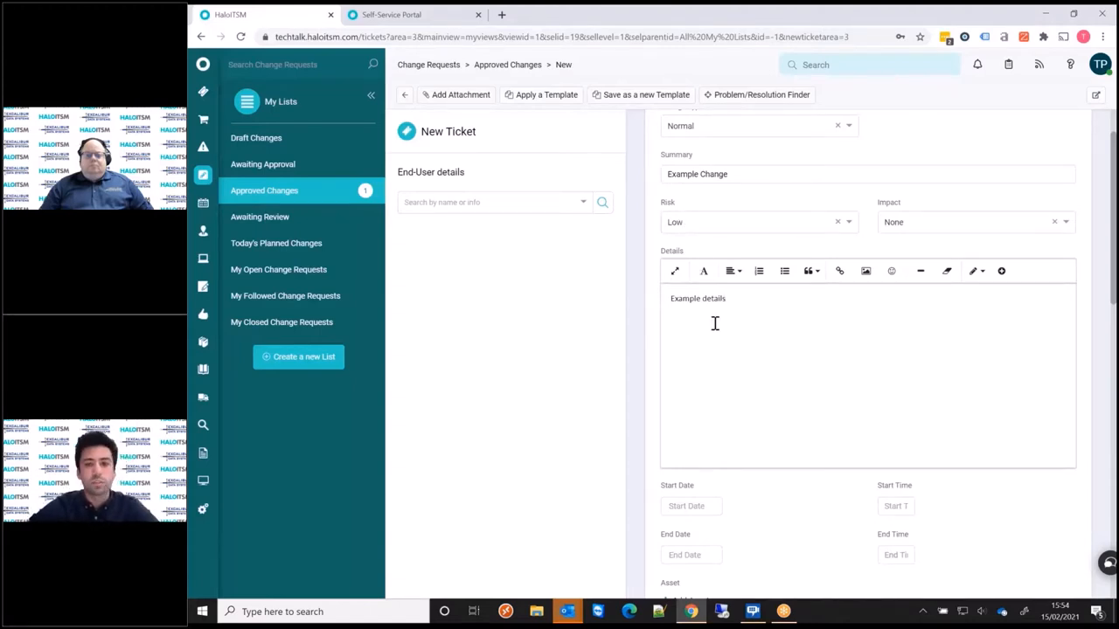
{"action": "left_click", "coordinate": [726, 298]}
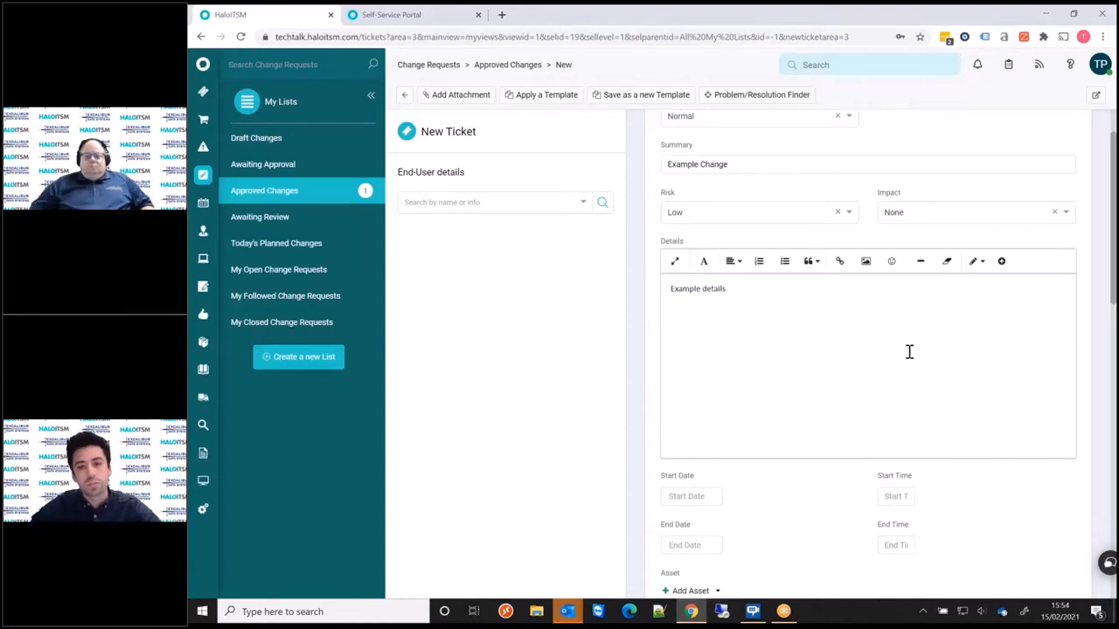
{"action": "scroll", "scroll_direction": "down", "scroll_amount": 3}
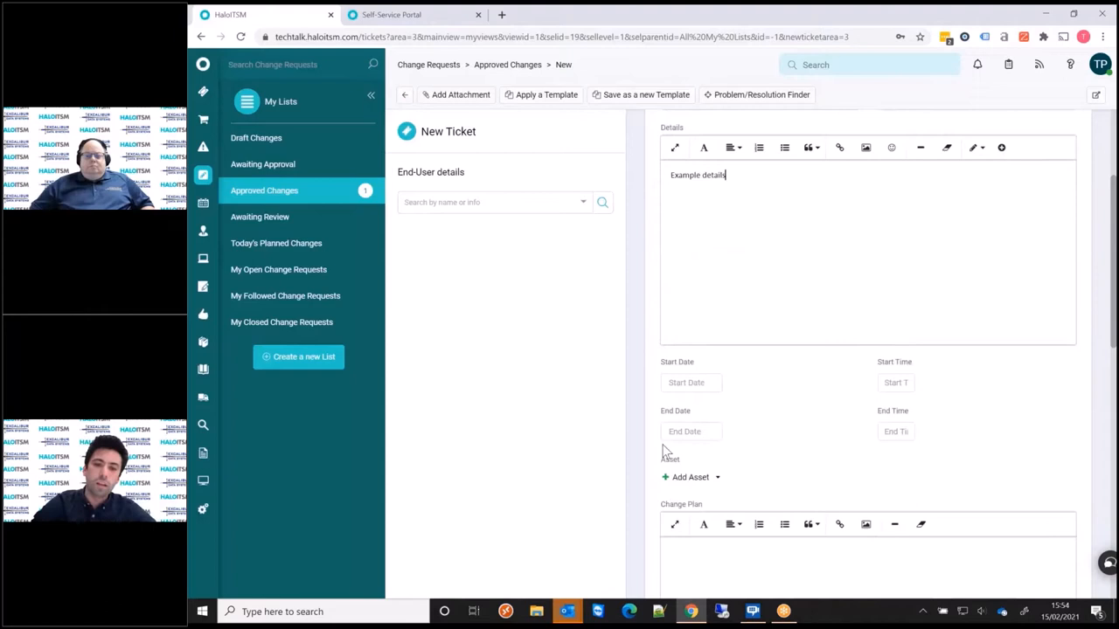
{"action": "mouse_move", "coordinate": [992, 510]}
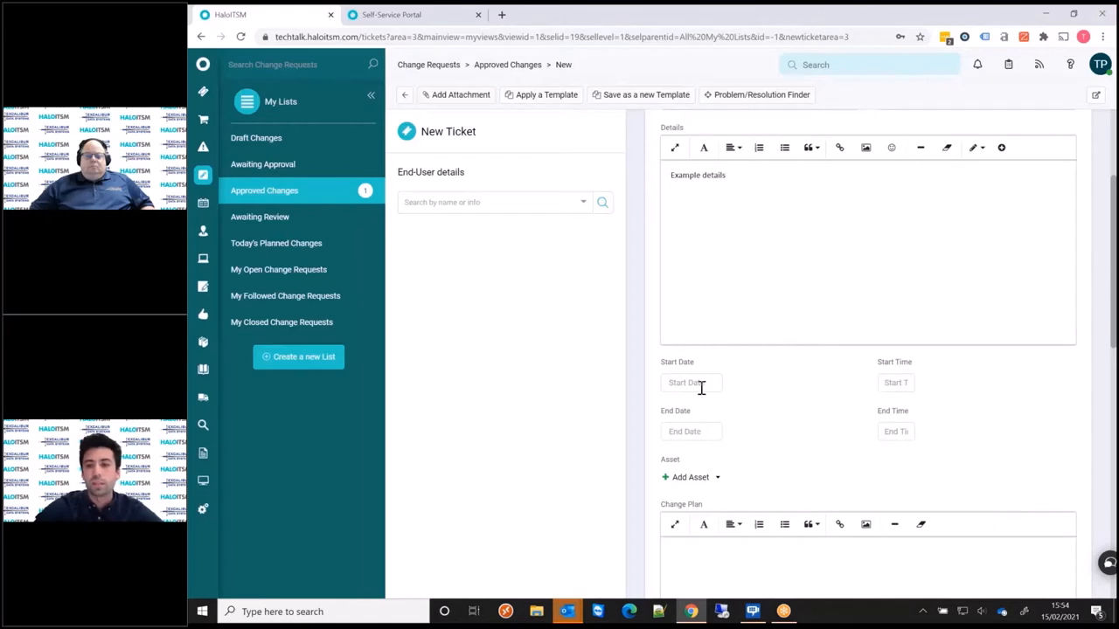
{"action": "left_click", "coordinate": [691, 383]}
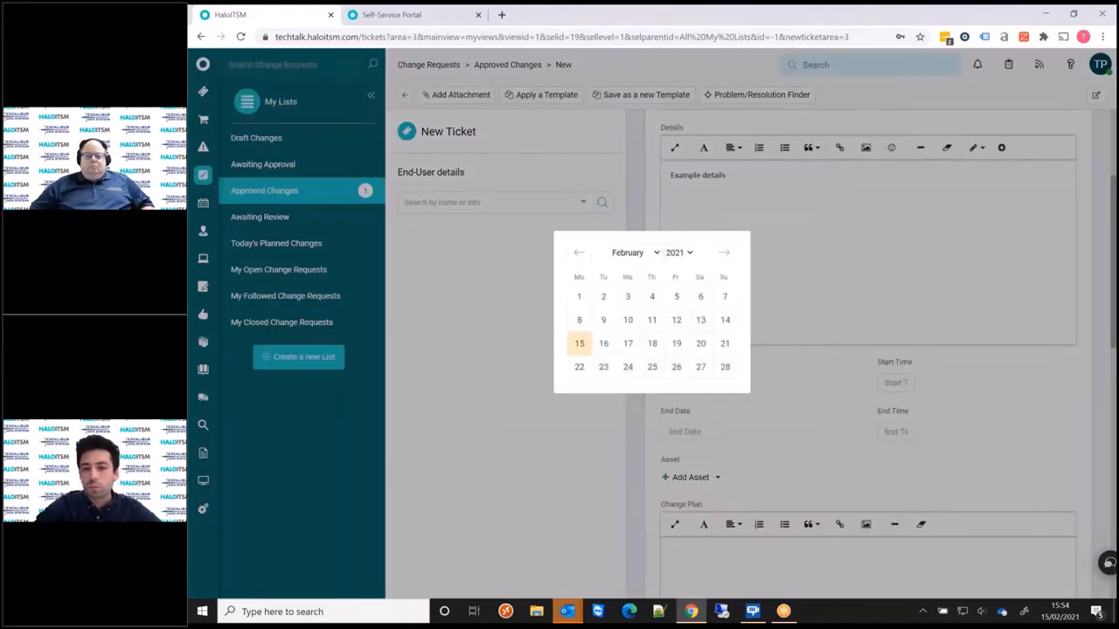
{"action": "left_click", "coordinate": [578, 343]}
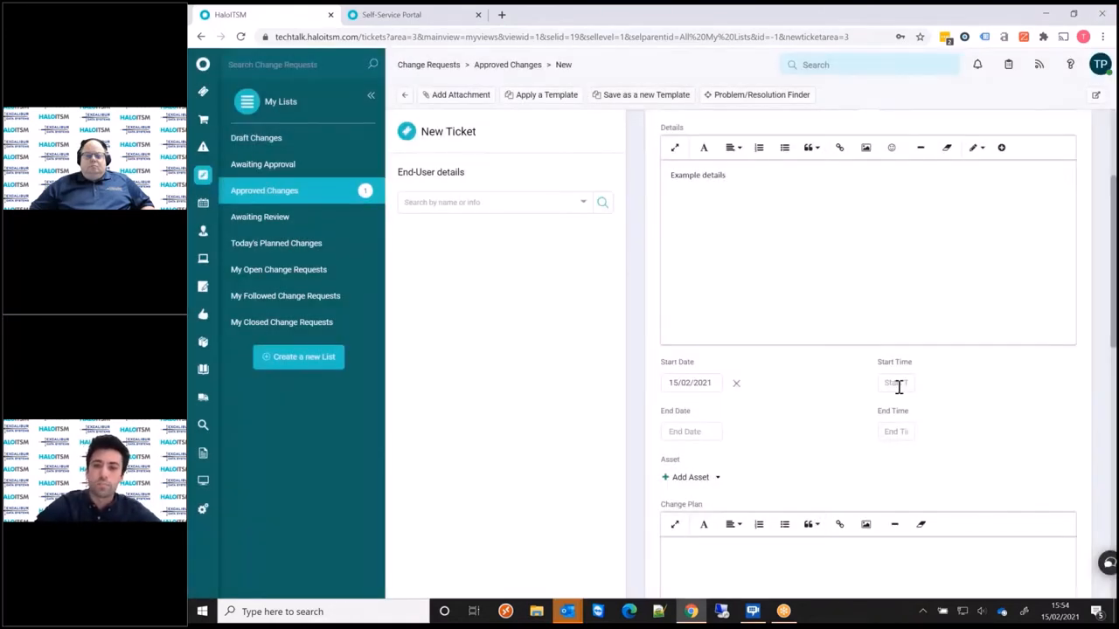
{"action": "left_click", "coordinate": [895, 383]}
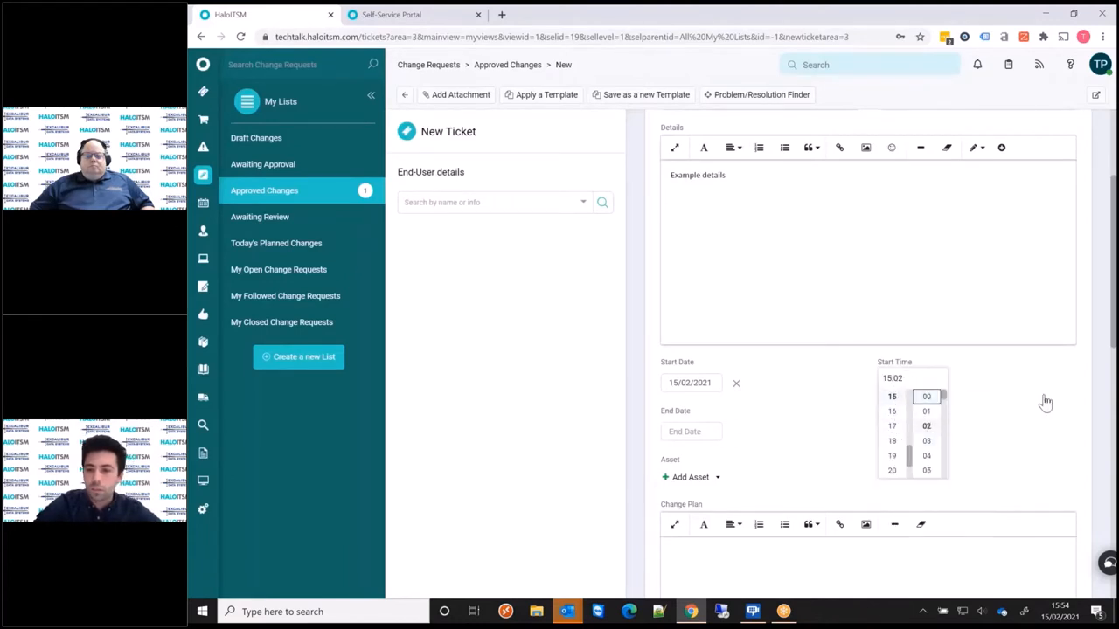
{"action": "left_click", "coordinate": [690, 383]}
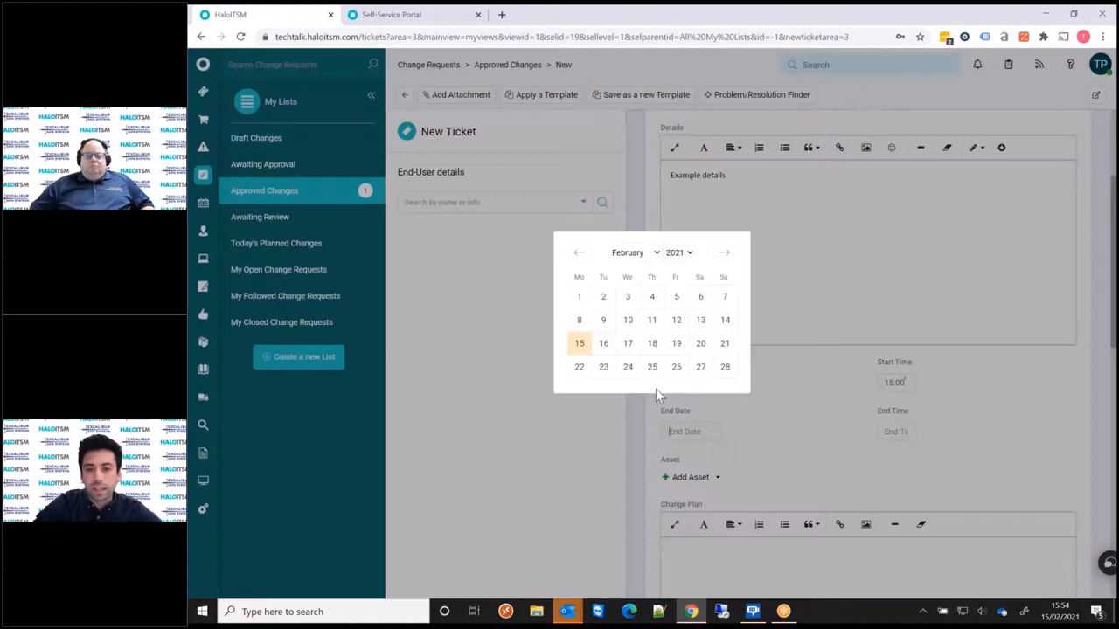
{"action": "left_click", "coordinate": [578, 343]}
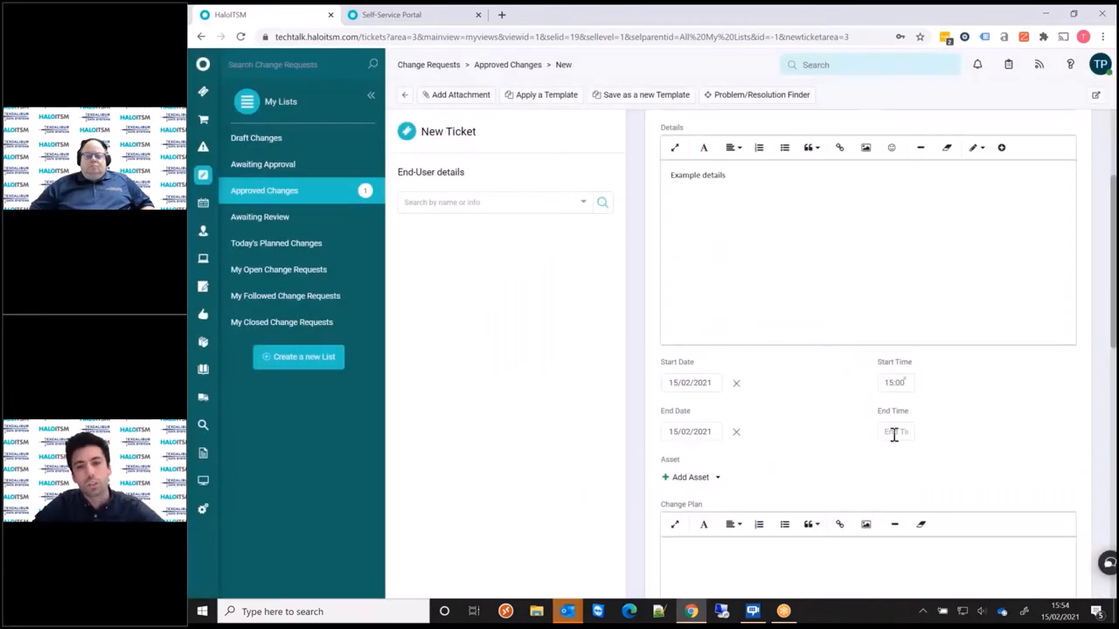
{"action": "left_click", "coordinate": [896, 432]}
{"action": "type", "text": "Example details"}
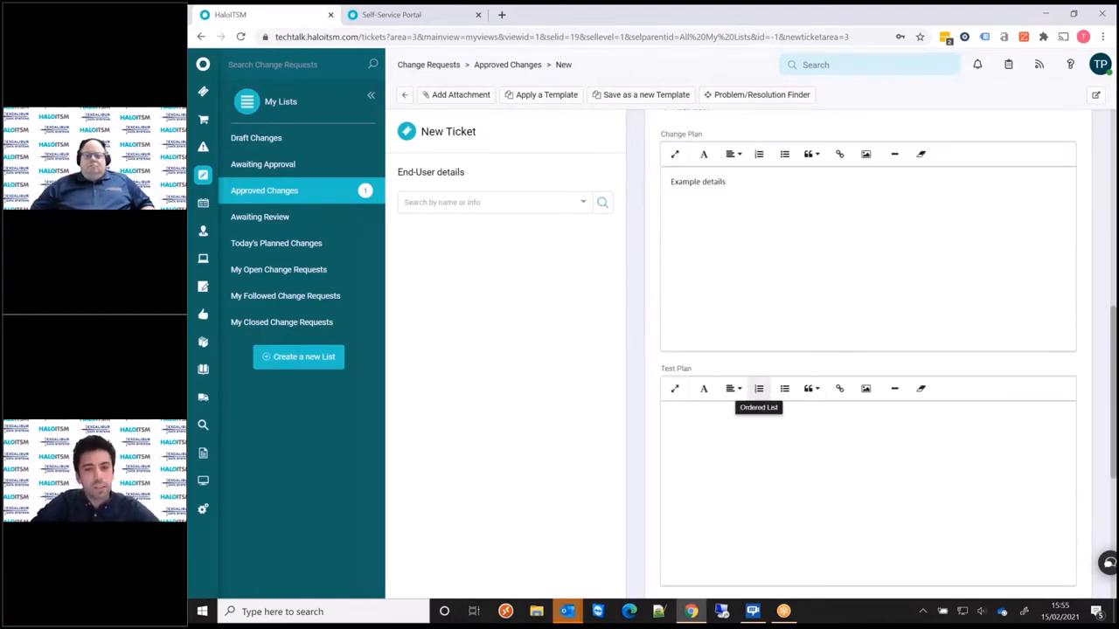
{"action": "mouse_move", "coordinate": [788, 312]}
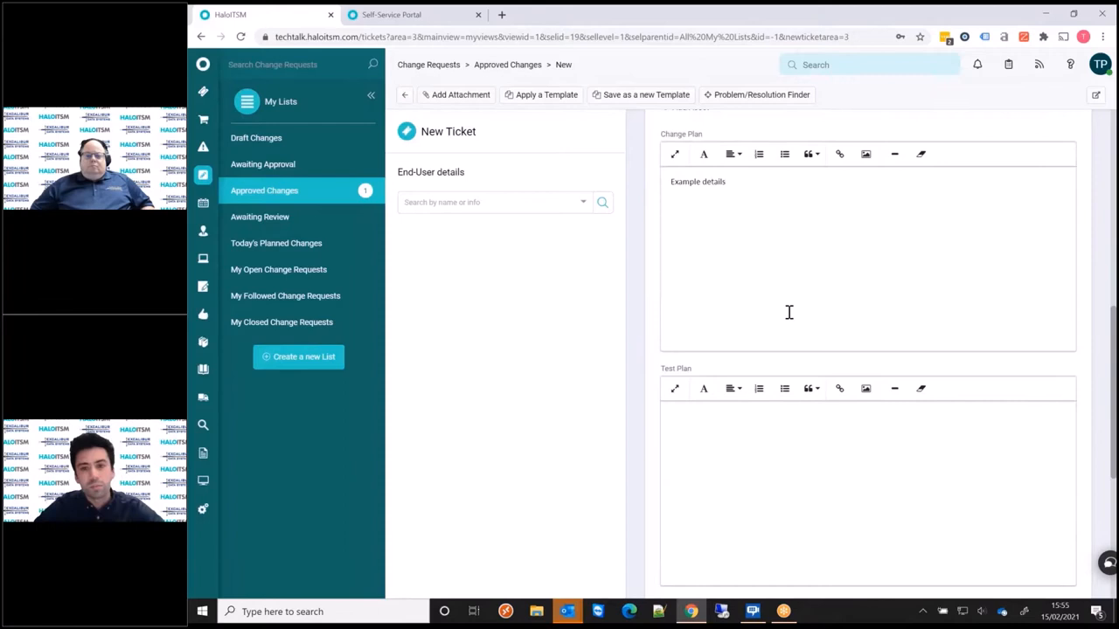
- Write 'Example details' as the test plan and submit the new change request
{"action": "left_click", "coordinate": [742, 432]}
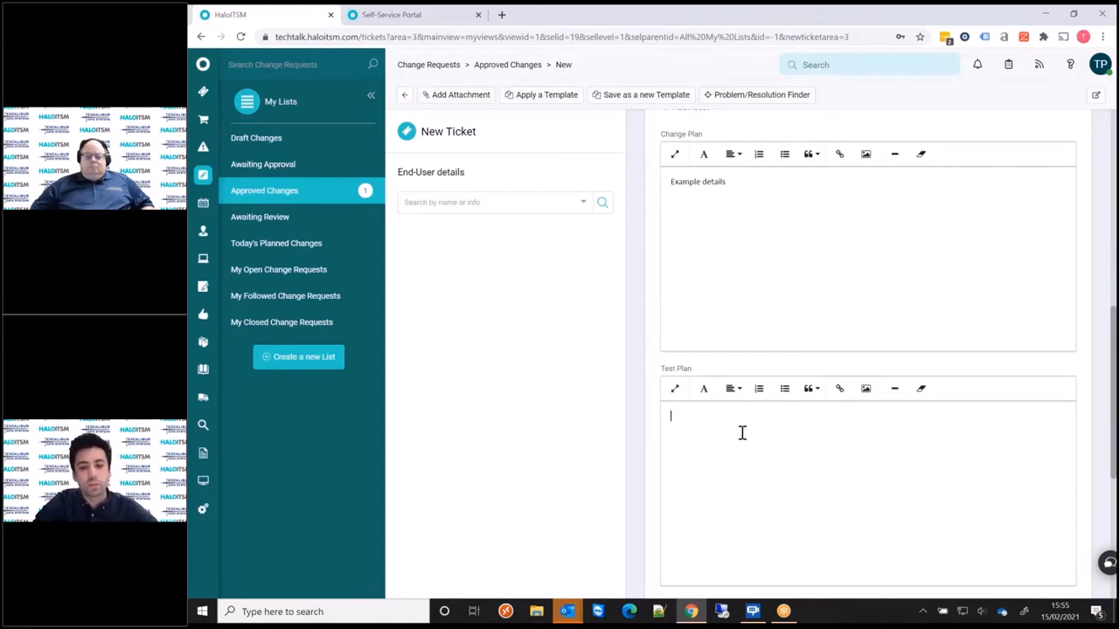
{"action": "scroll", "scroll_direction": "down", "scroll_amount": 3}
{"action": "type", "text": "Example details"}
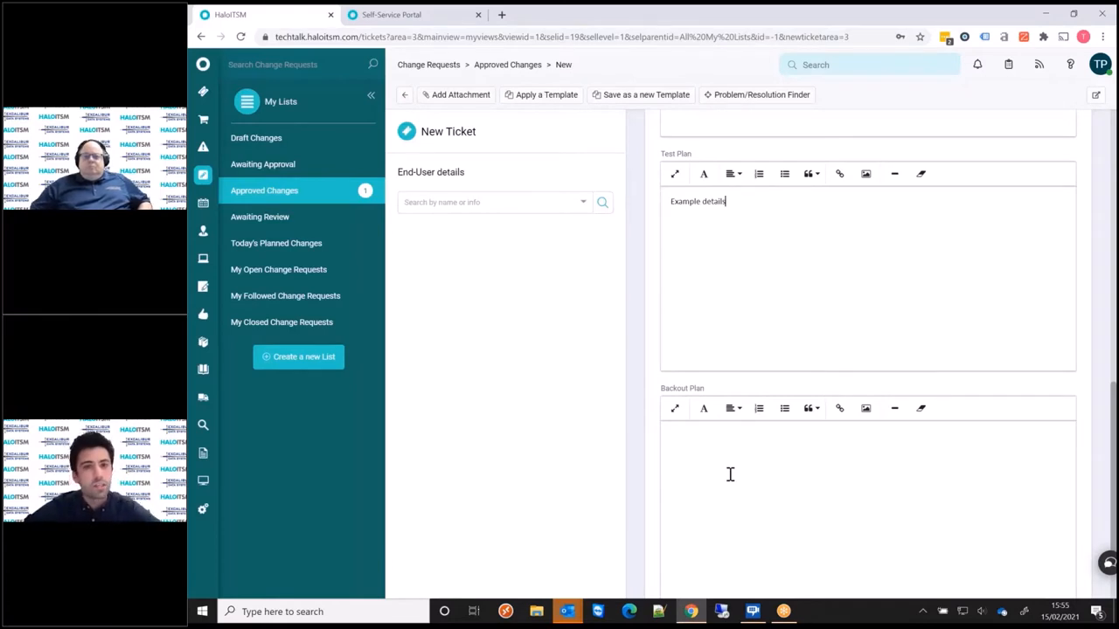
{"action": "scroll", "scroll_direction": "down", "scroll_amount": 3}
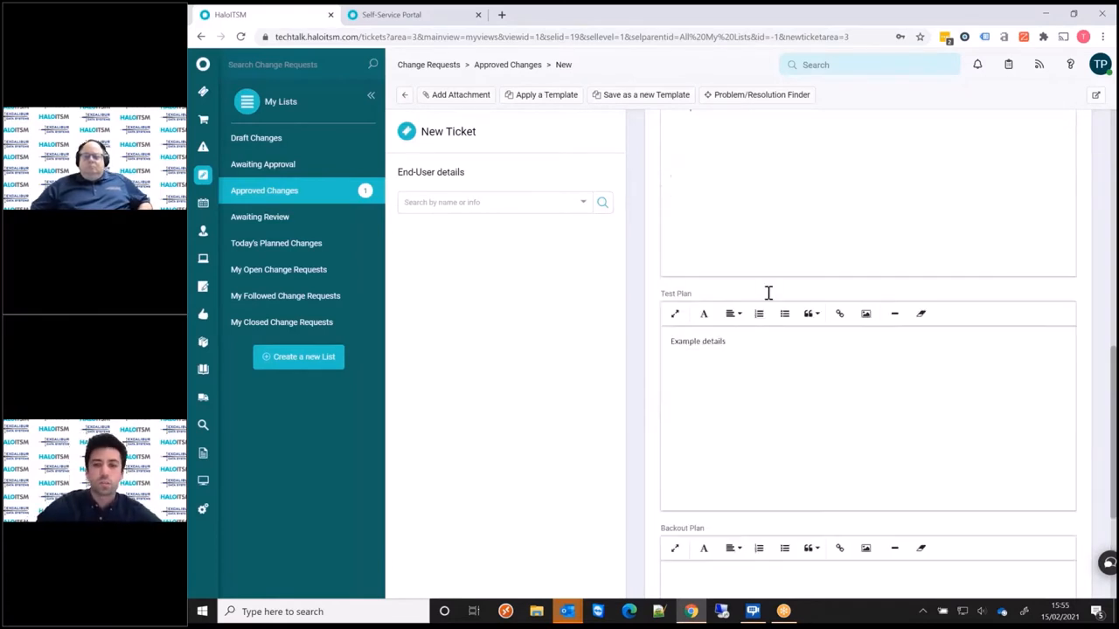
{"action": "scroll", "scroll_direction": "up", "scroll_amount": 3}
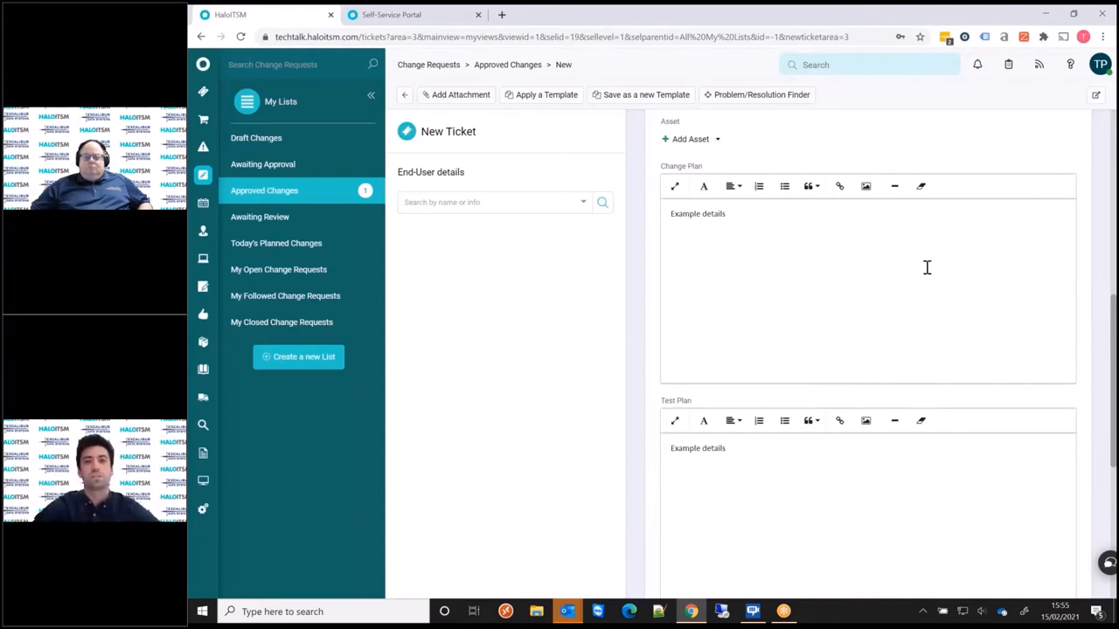
{"action": "scroll", "scroll_direction": "down", "scroll_amount": 3}
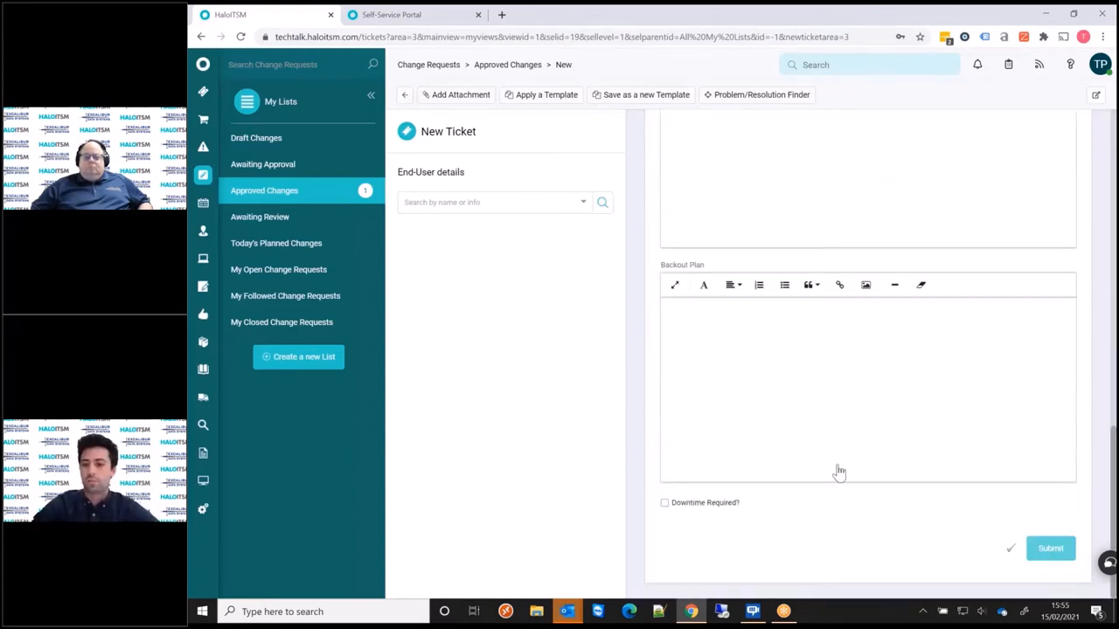
{"action": "left_click", "coordinate": [1049, 547]}
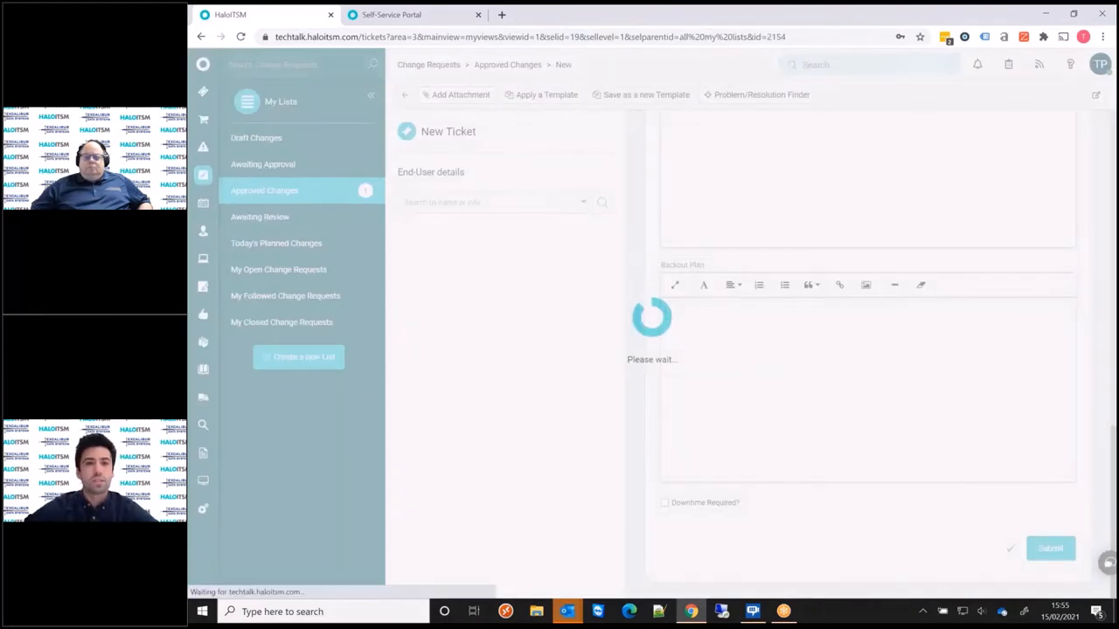
{"action": "left_click", "coordinate": [1050, 548]}
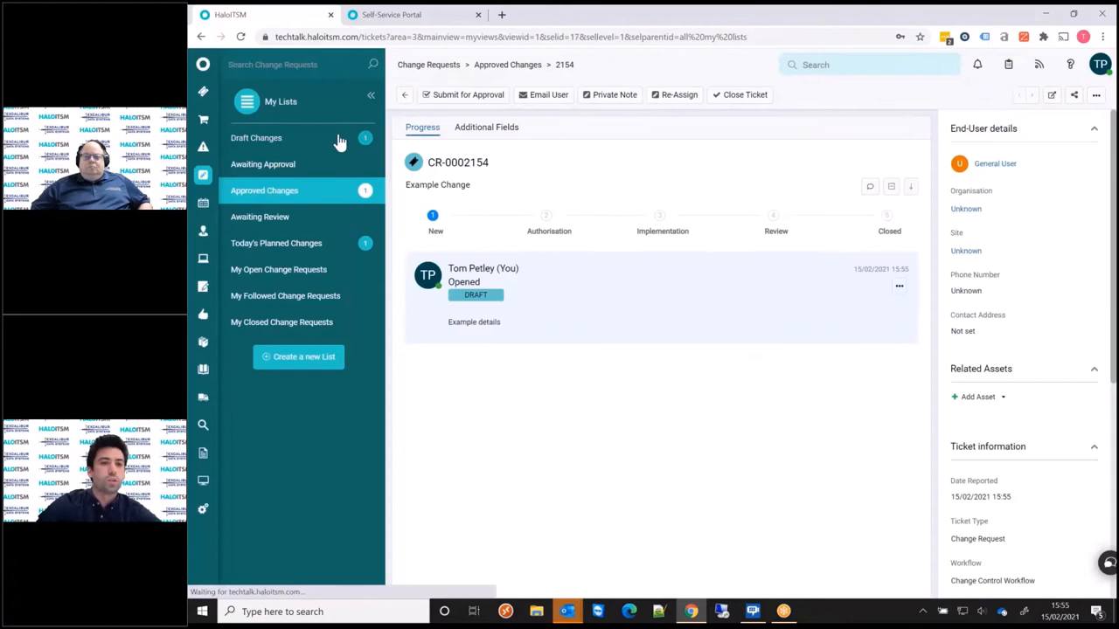
{"action": "left_click", "coordinate": [256, 137]}
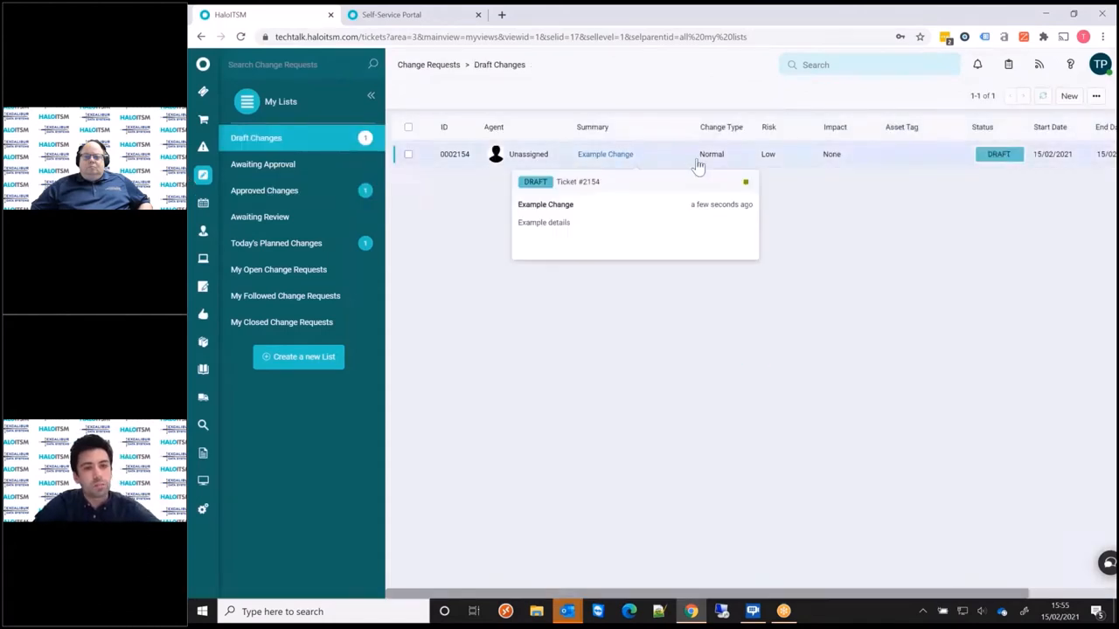
{"action": "left_click", "coordinate": [605, 154]}
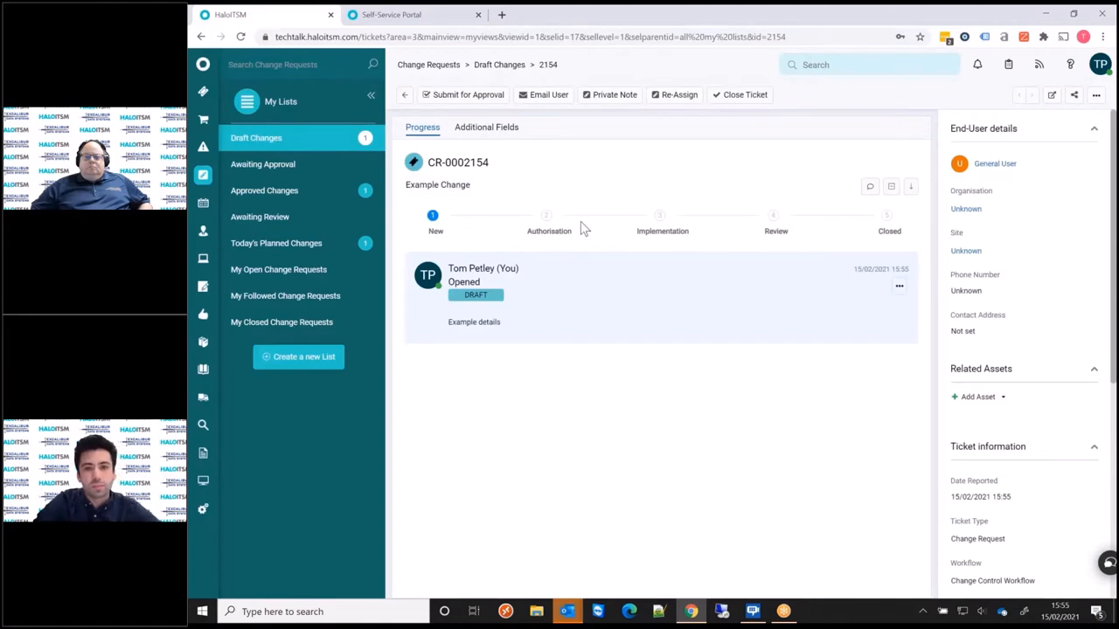
{"action": "mouse_move", "coordinate": [720, 487]}
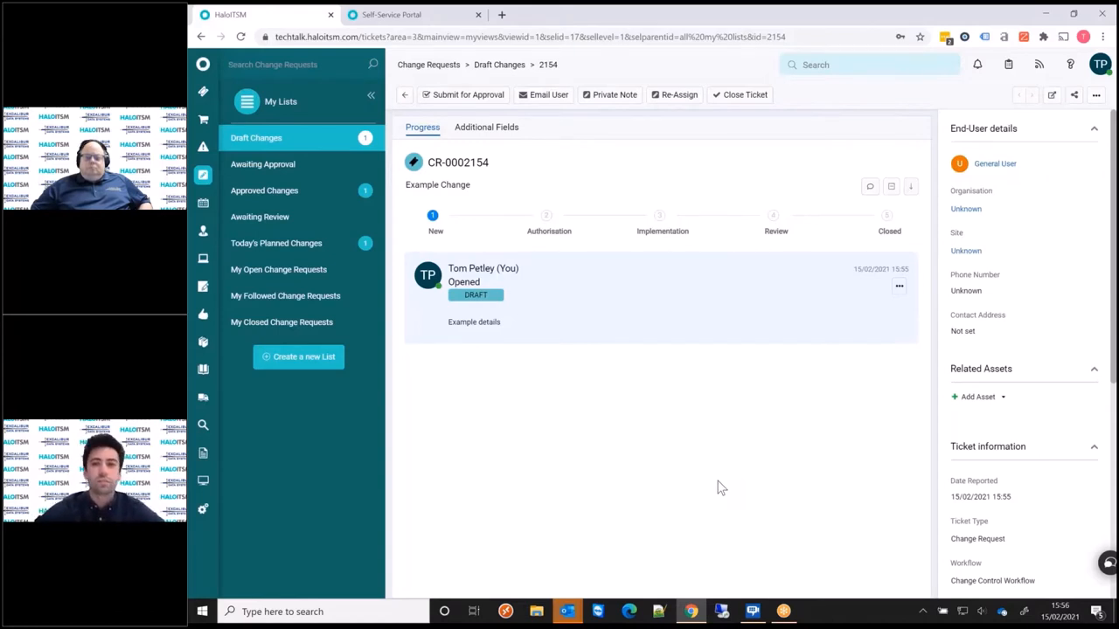
{"action": "mouse_move", "coordinate": [513, 349]}
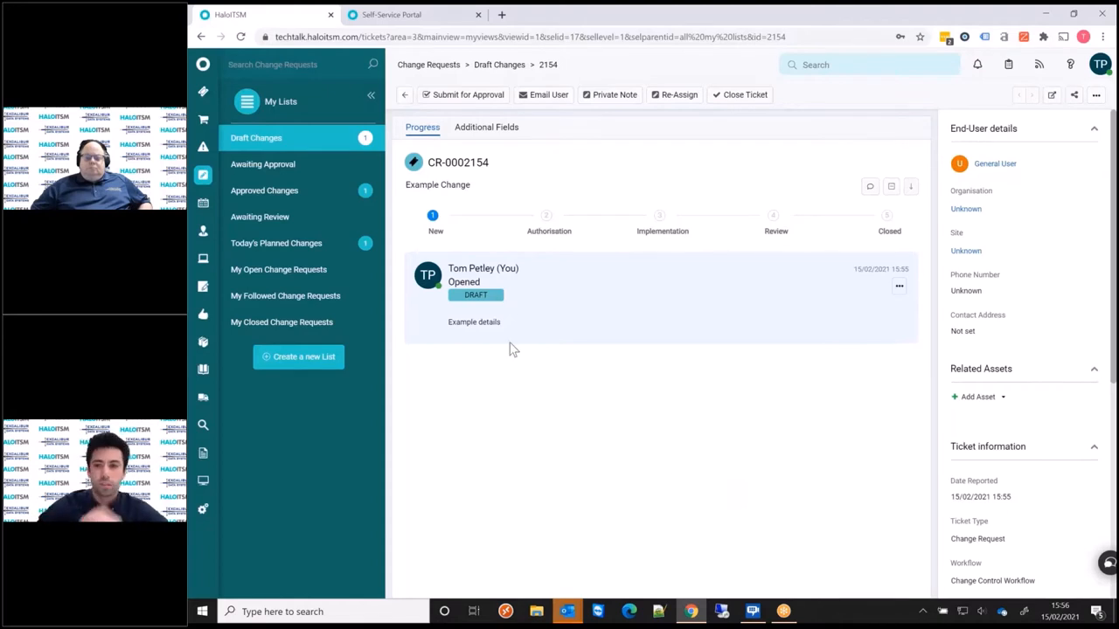
{"action": "mouse_move", "coordinate": [509, 246]}
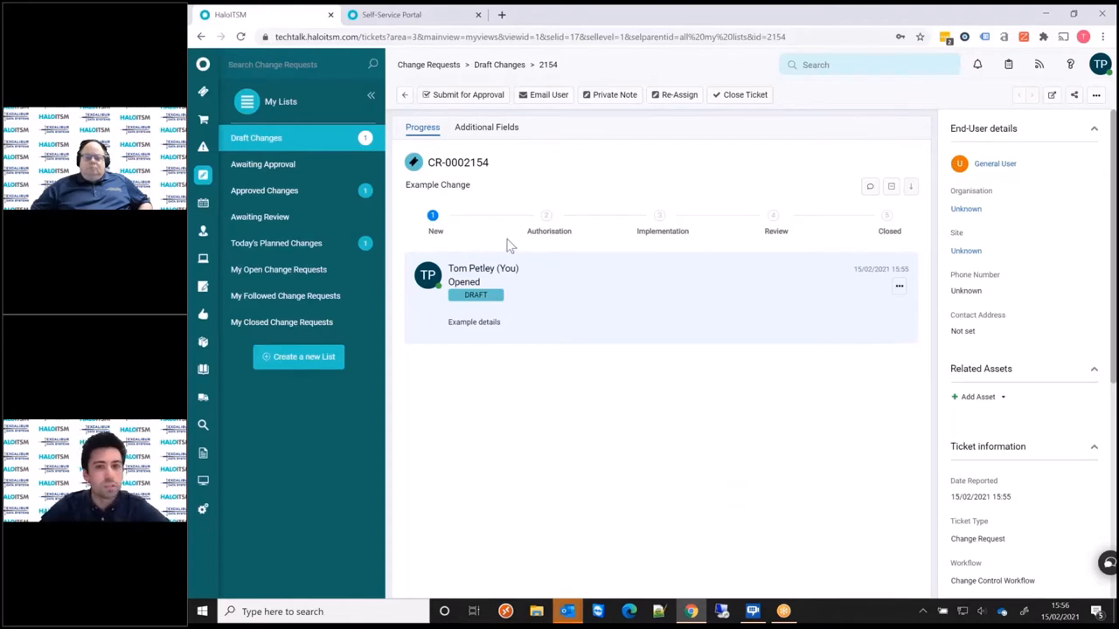
{"action": "mouse_move", "coordinate": [294, 520]}
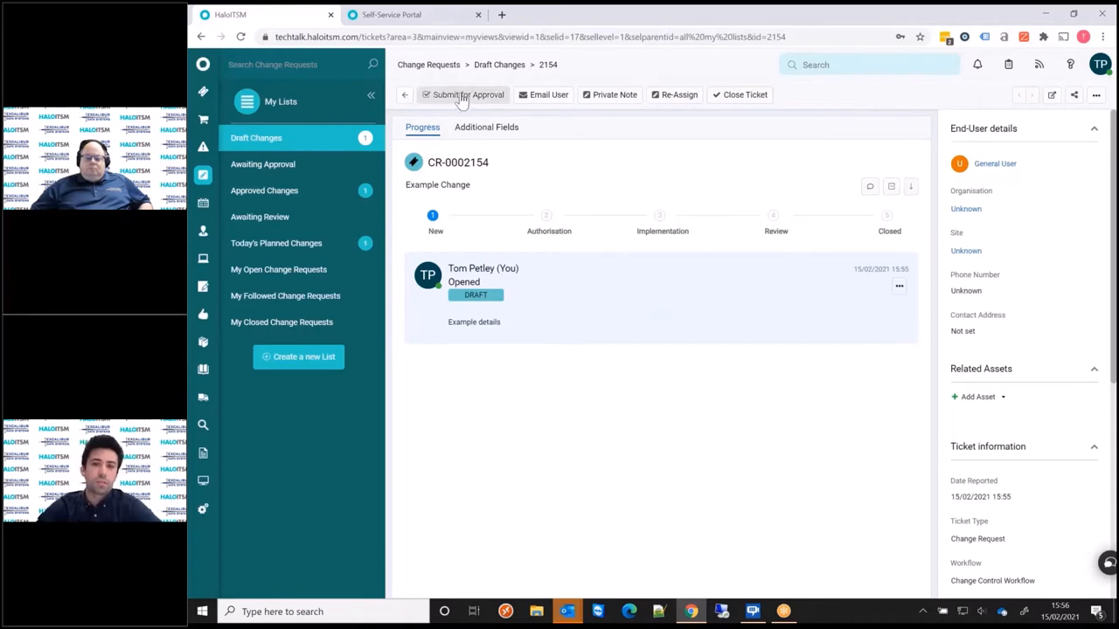
- Submit CR-0002154 for approval, saving the note 'Approval notes.'
{"action": "left_click", "coordinate": [463, 95]}
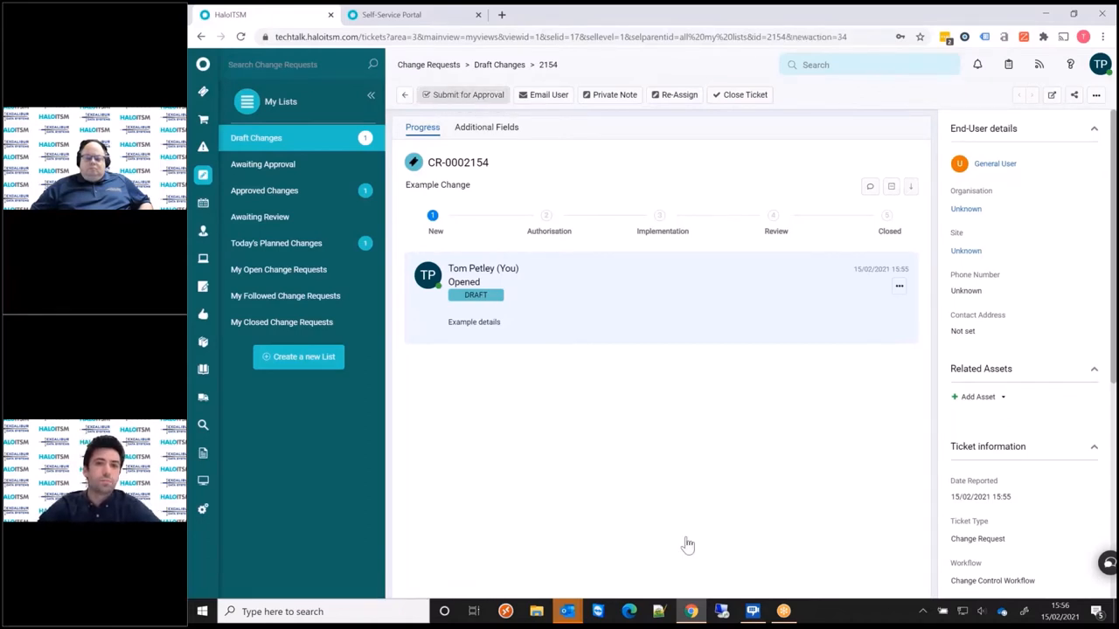
{"action": "left_click", "coordinate": [467, 95]}
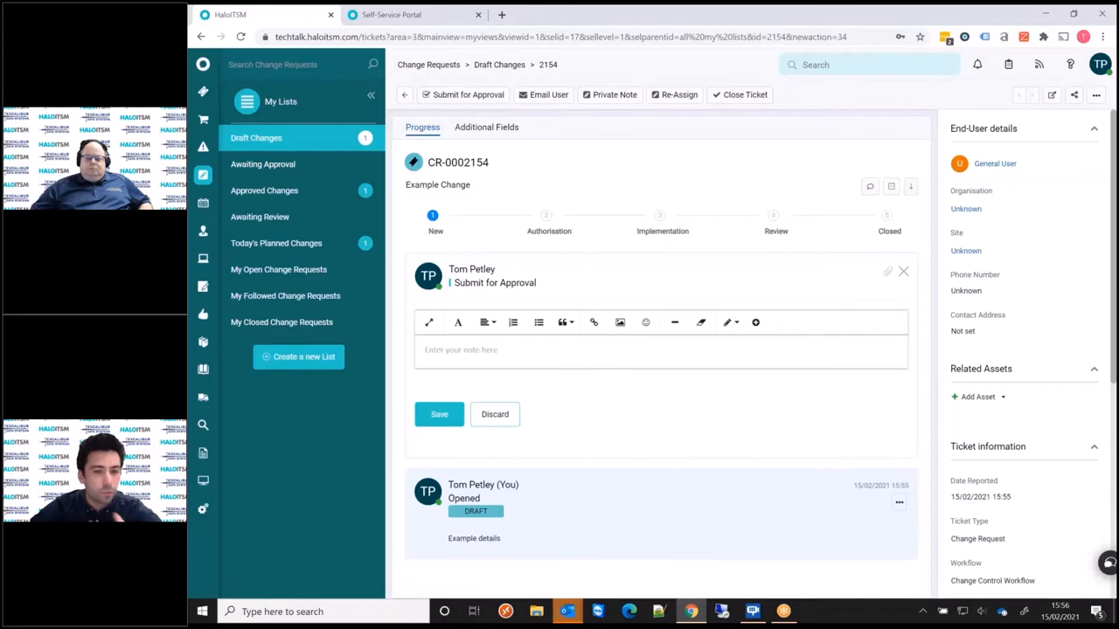
{"action": "type", "text": "Approval"}
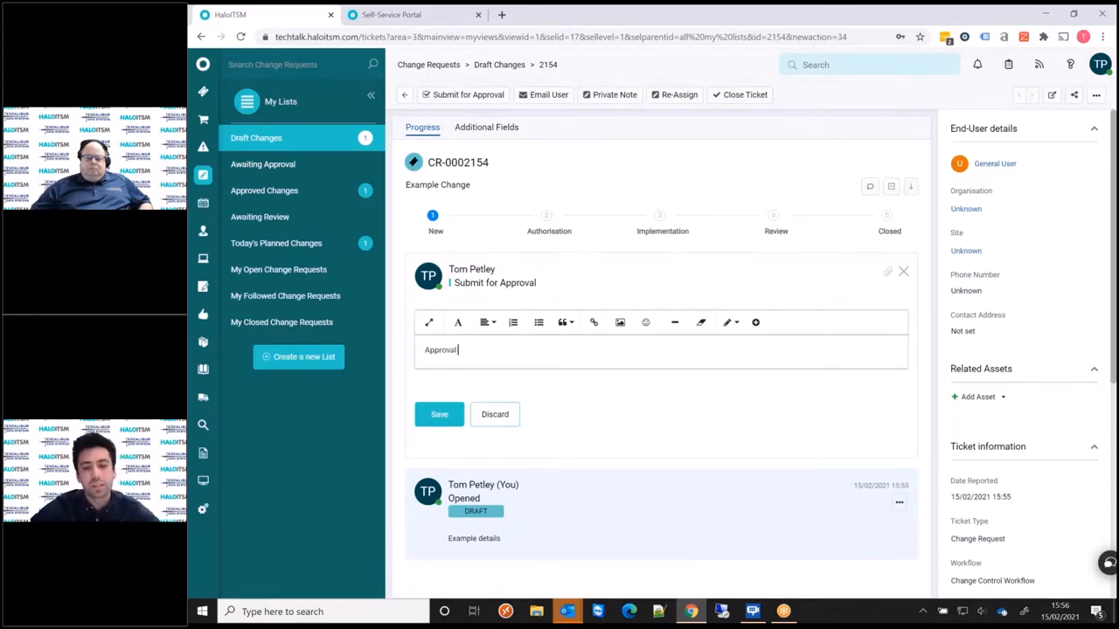
{"action": "type", "text": "notes"}
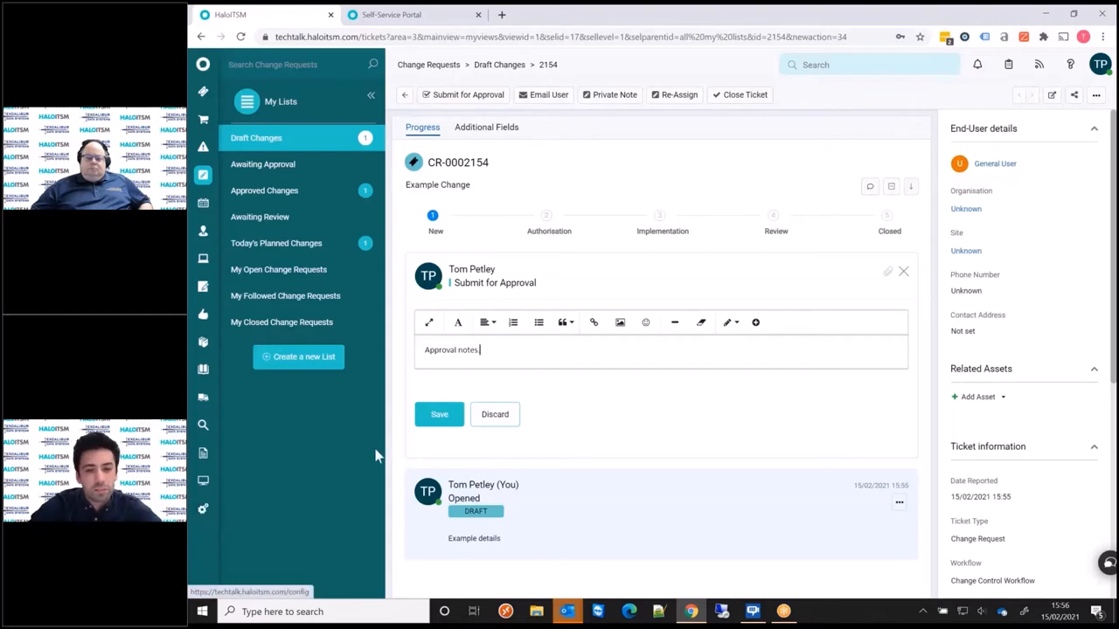
{"action": "left_click", "coordinate": [439, 414]}
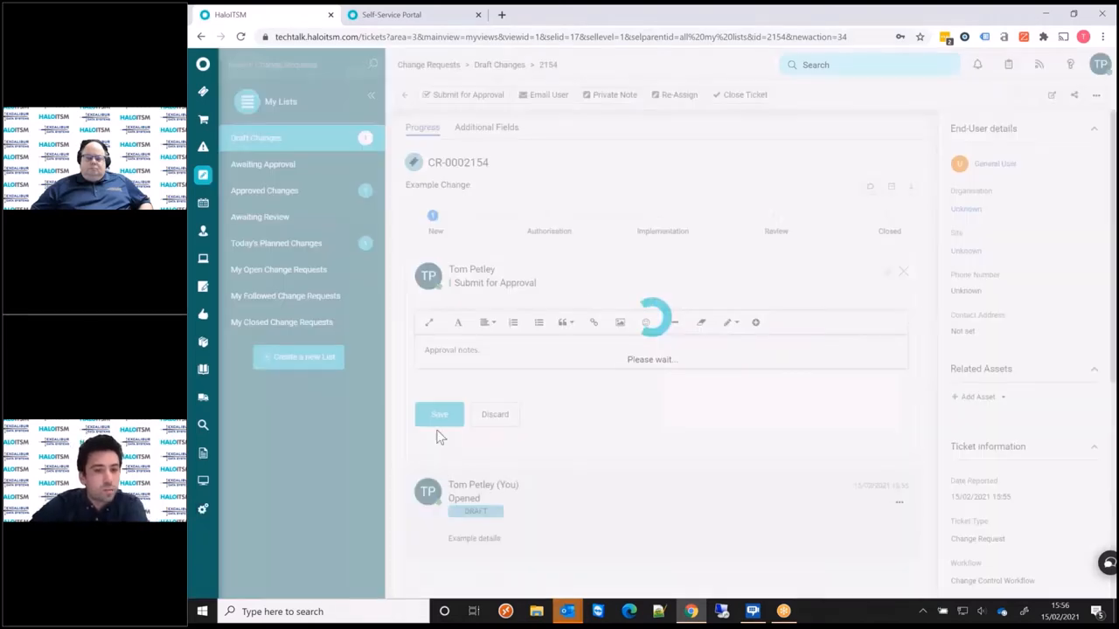
{"action": "left_click", "coordinate": [439, 413]}
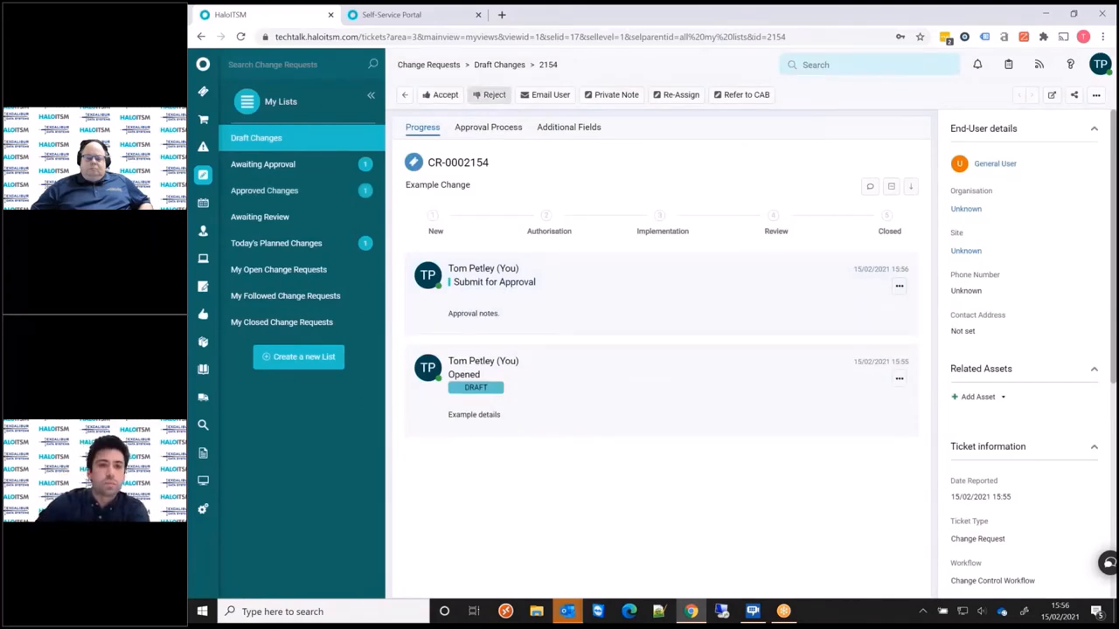
- Show the Approval Process tab: step 1, Approval Started, no votes
{"action": "left_click", "coordinate": [488, 127]}
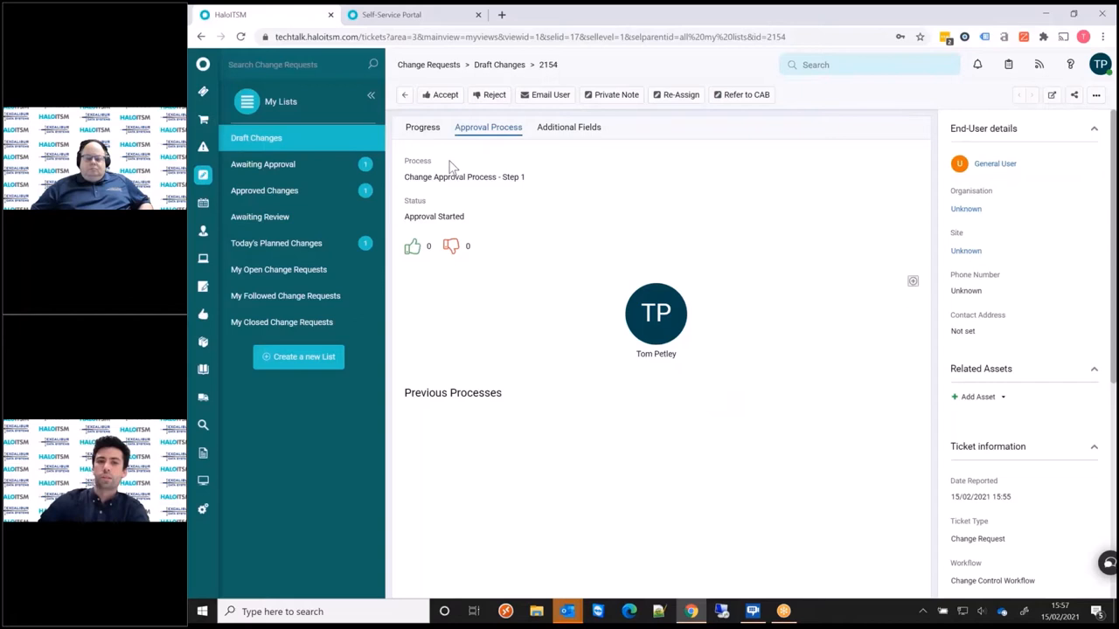
{"action": "mouse_move", "coordinate": [551, 216]}
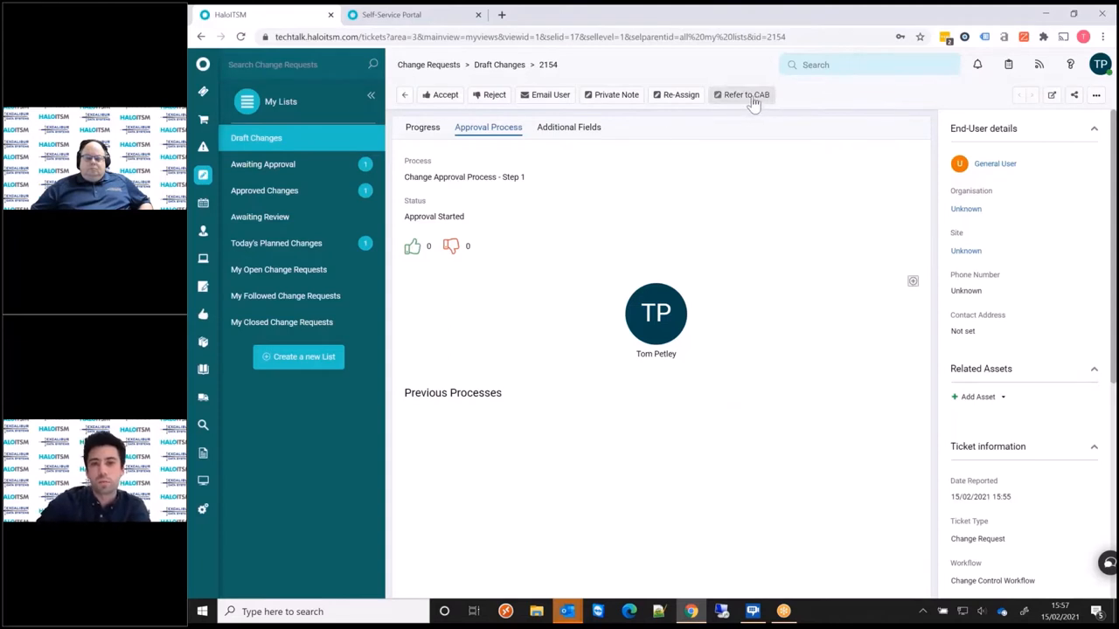
- Refer CR-0002154 to CAB with status Awaiting CAB and note 'CAB notes'
{"action": "left_click", "coordinate": [742, 94]}
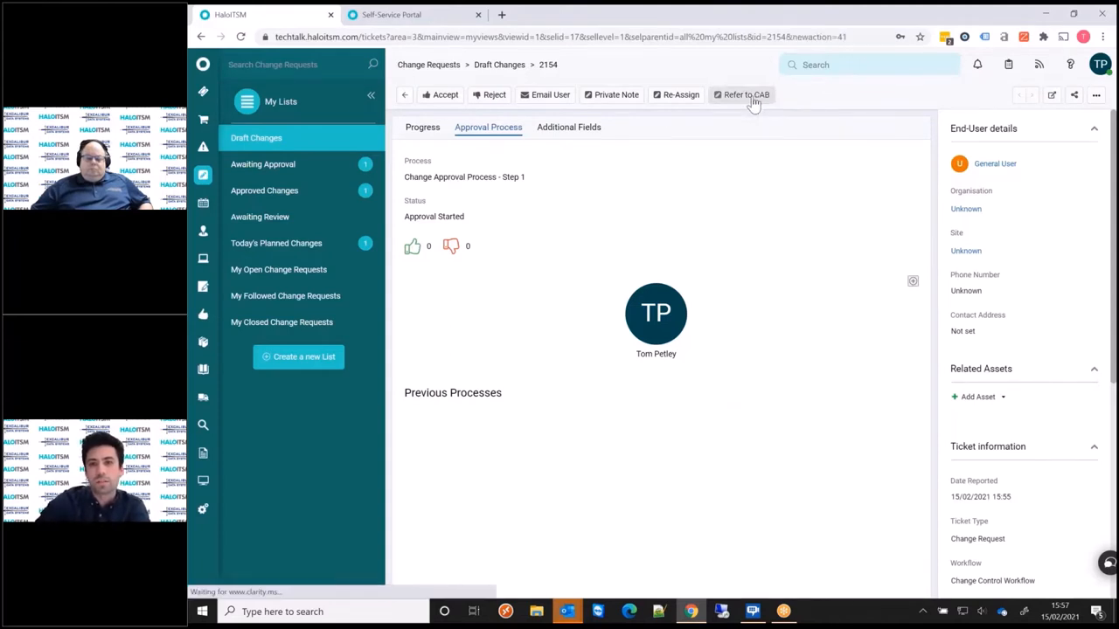
{"action": "left_click", "coordinate": [742, 95]}
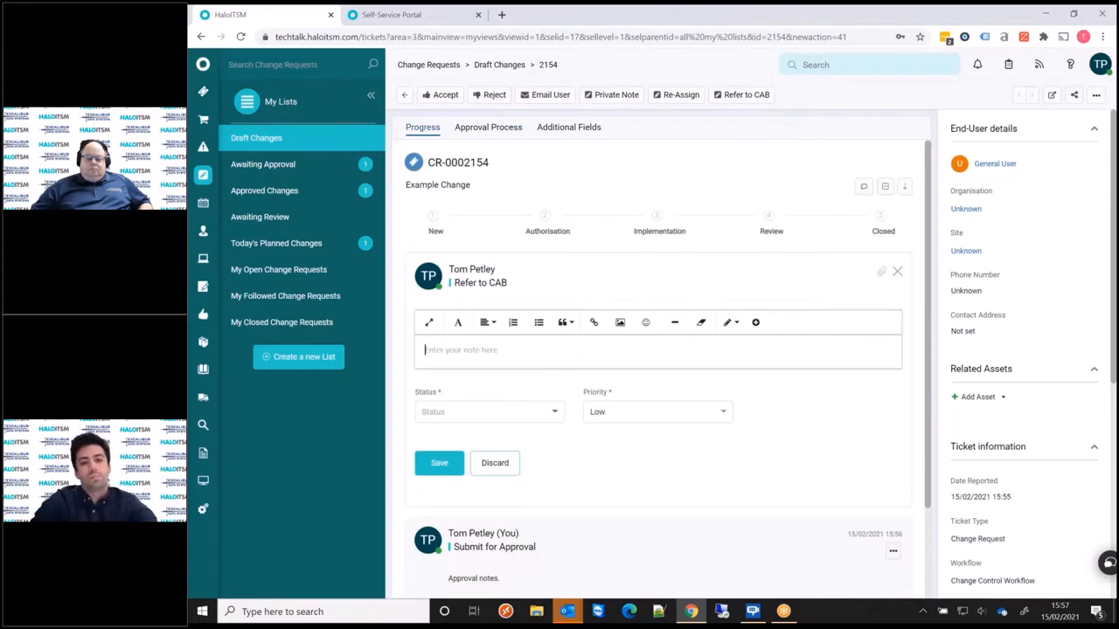
{"action": "type", "text": "cab"}
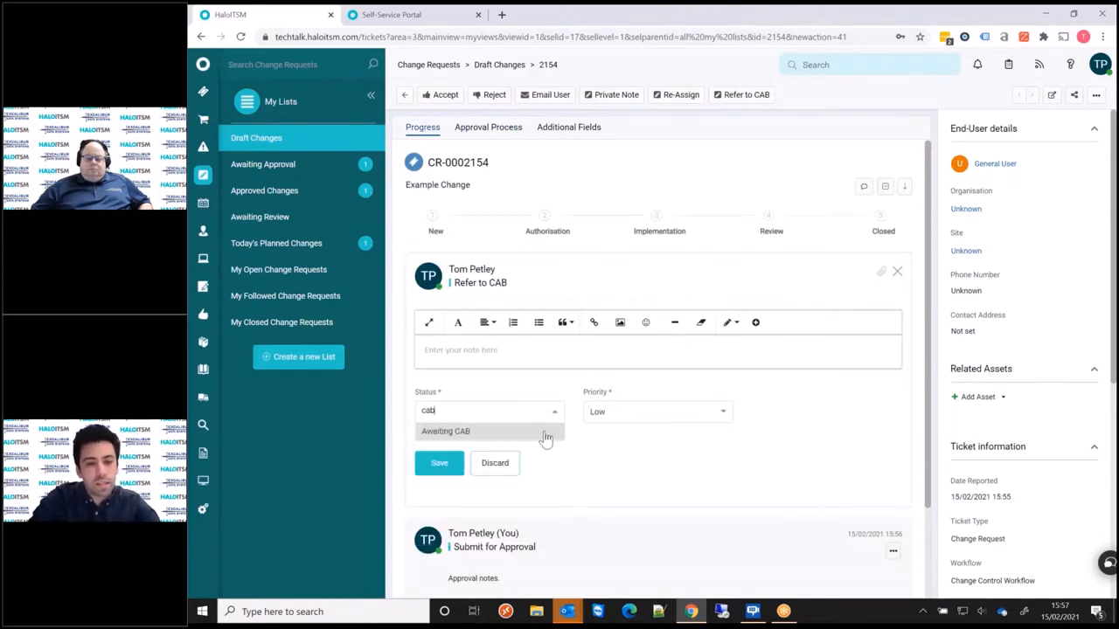
{"action": "left_click", "coordinate": [445, 431]}
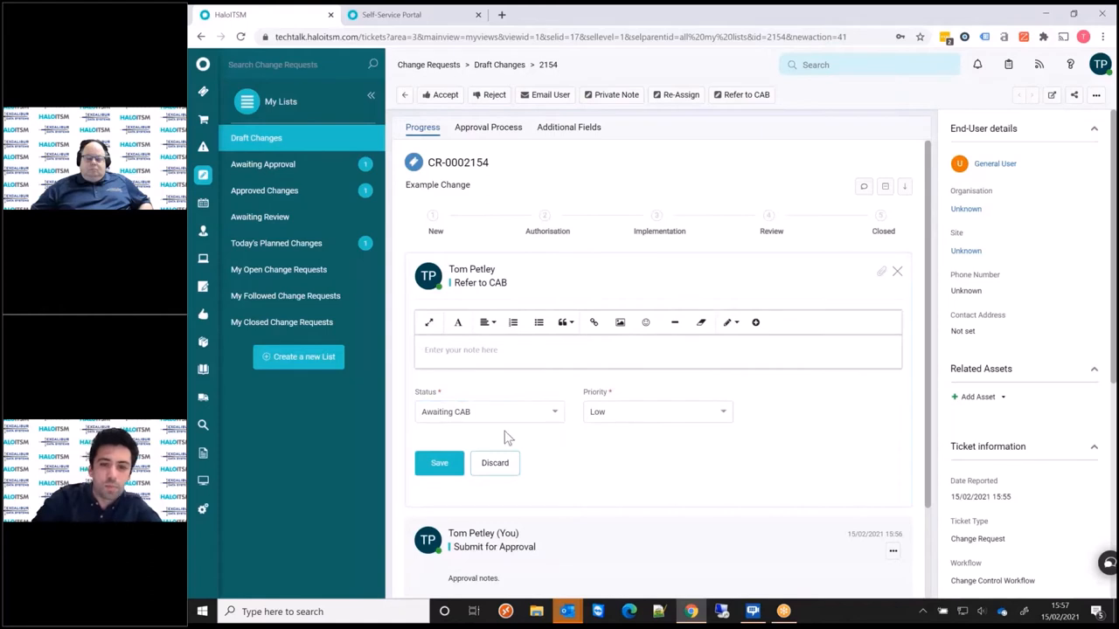
{"action": "type", "text": "A"}
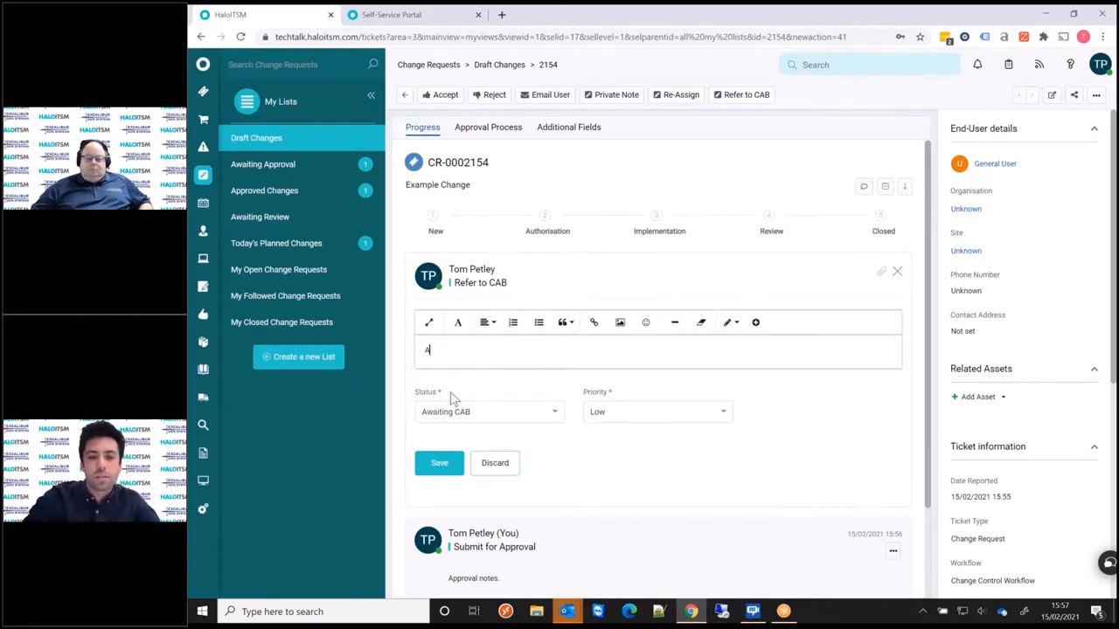
{"action": "type", "text": "CAB notes"}
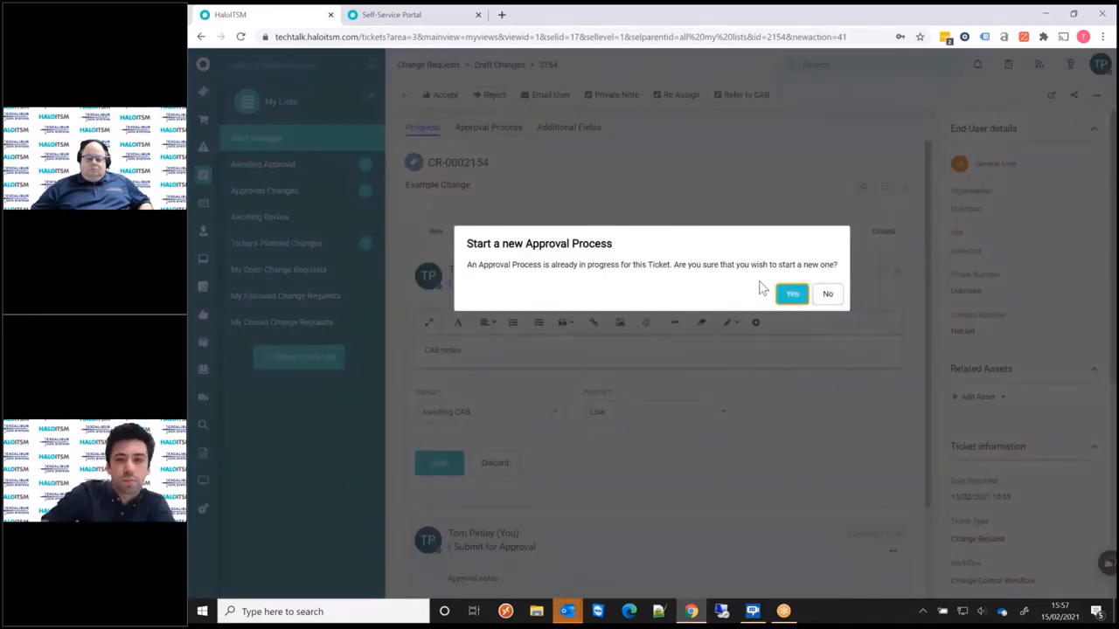
{"action": "left_click", "coordinate": [791, 293]}
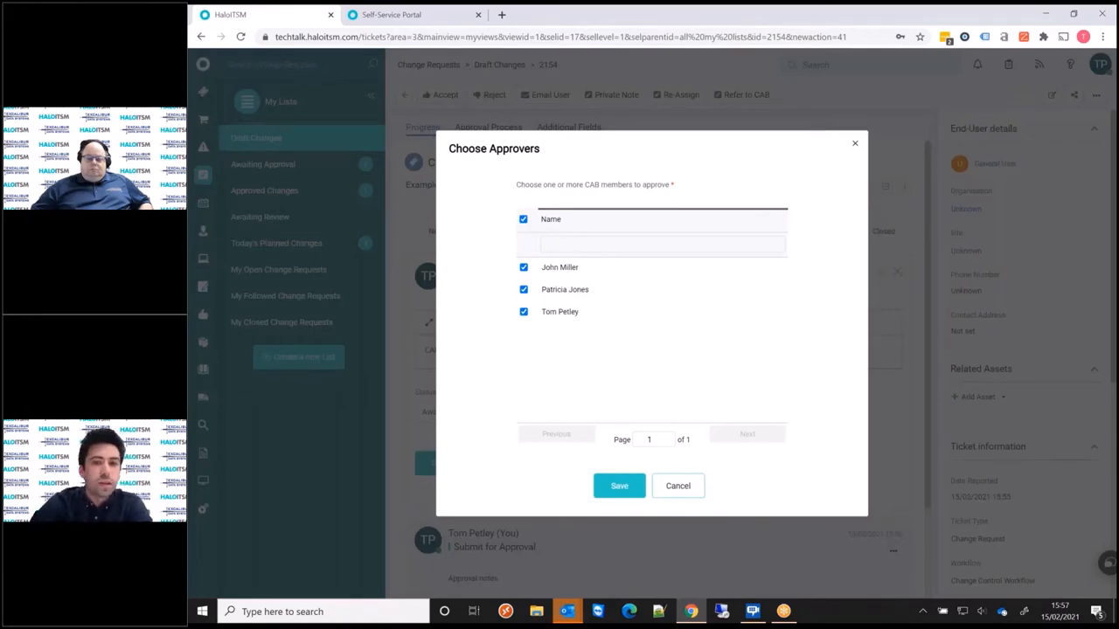
{"action": "mouse_move", "coordinate": [557, 246]}
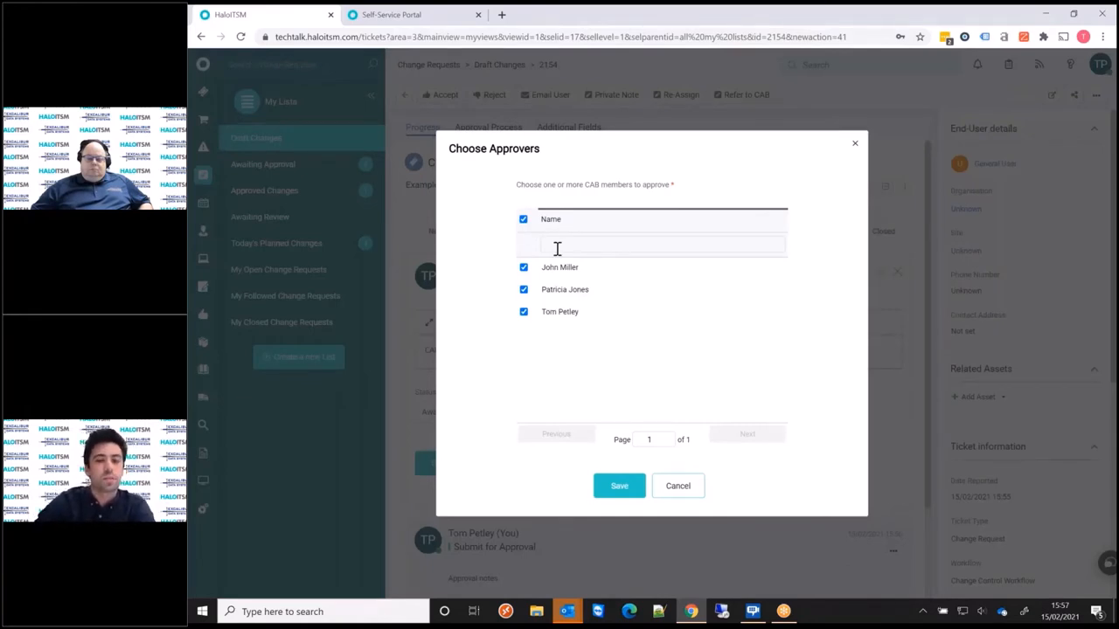
{"action": "mouse_move", "coordinate": [533, 350]}
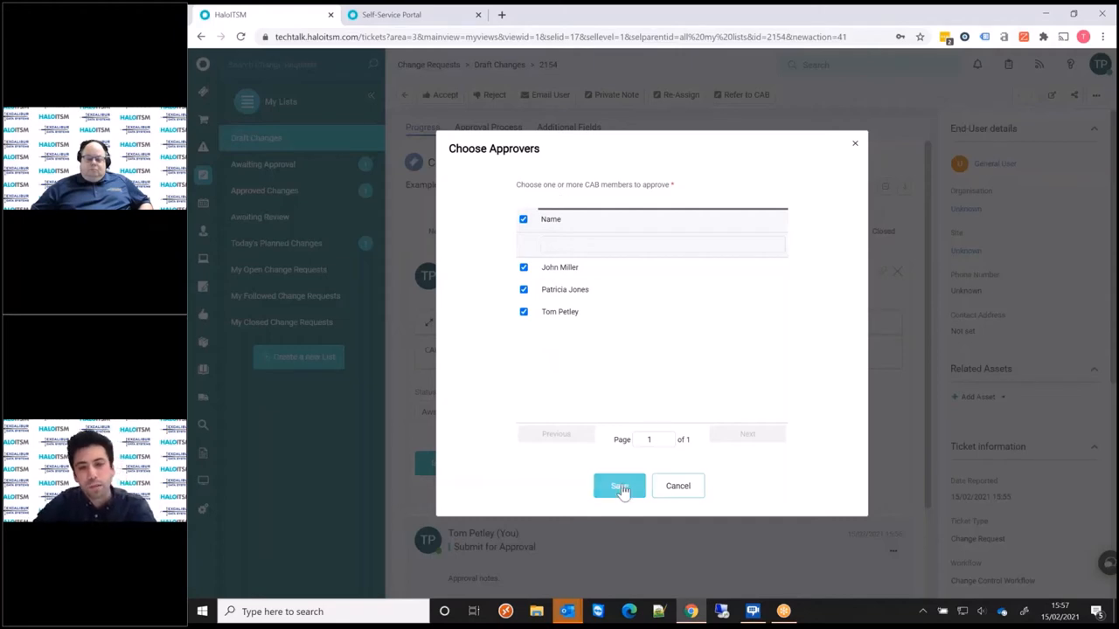
{"action": "left_click", "coordinate": [524, 311]}
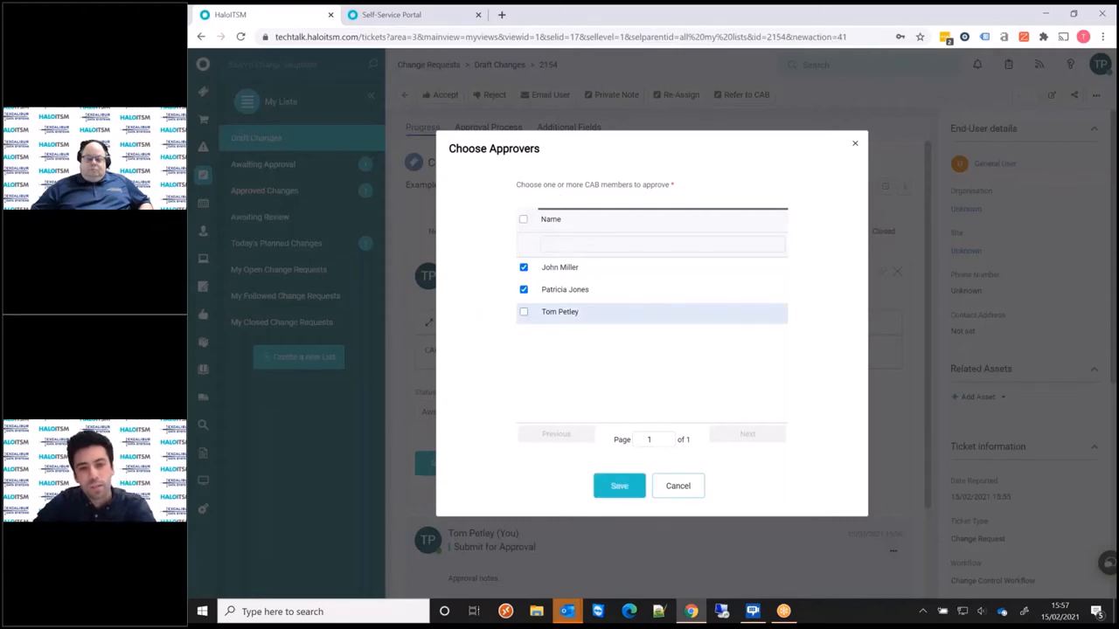
{"action": "left_click", "coordinate": [619, 485]}
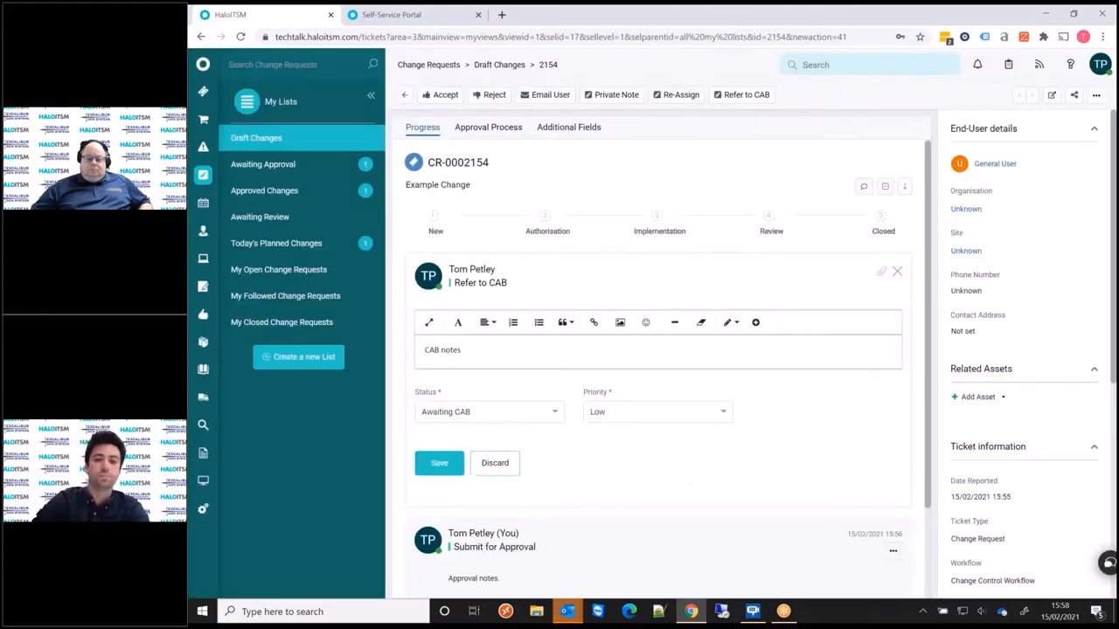
{"action": "left_click", "coordinate": [439, 462]}
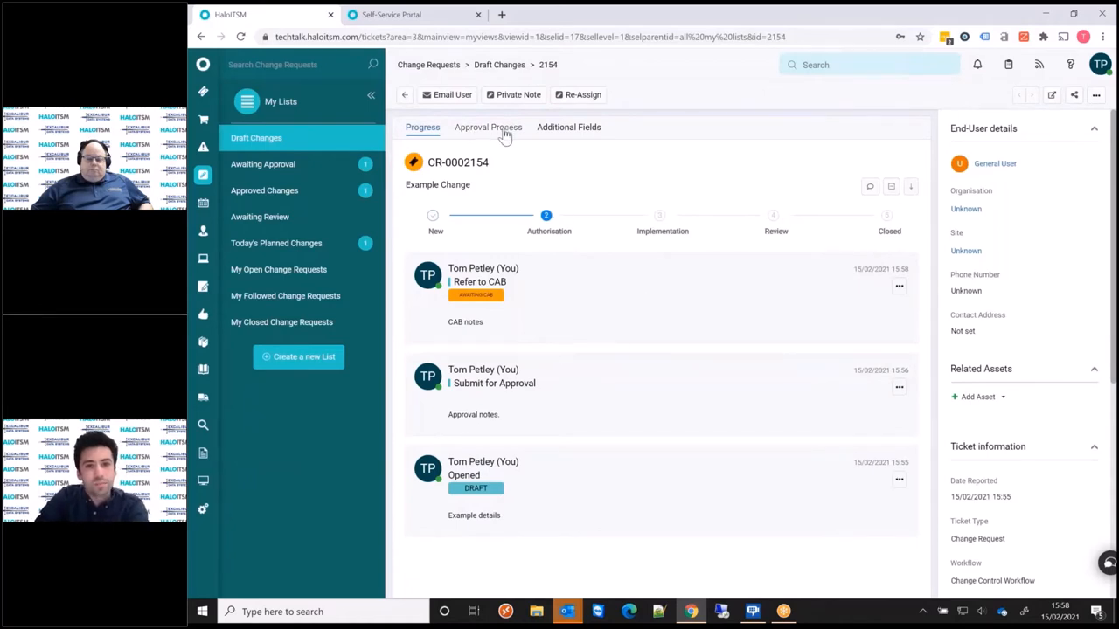
{"action": "left_click", "coordinate": [487, 126]}
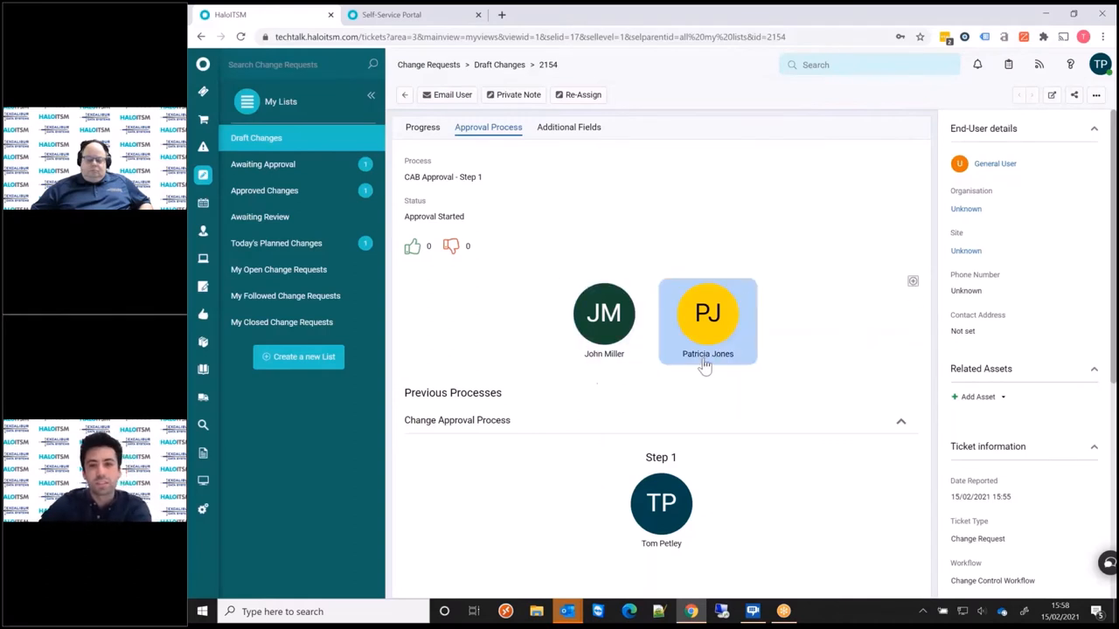
{"action": "mouse_move", "coordinate": [560, 378]}
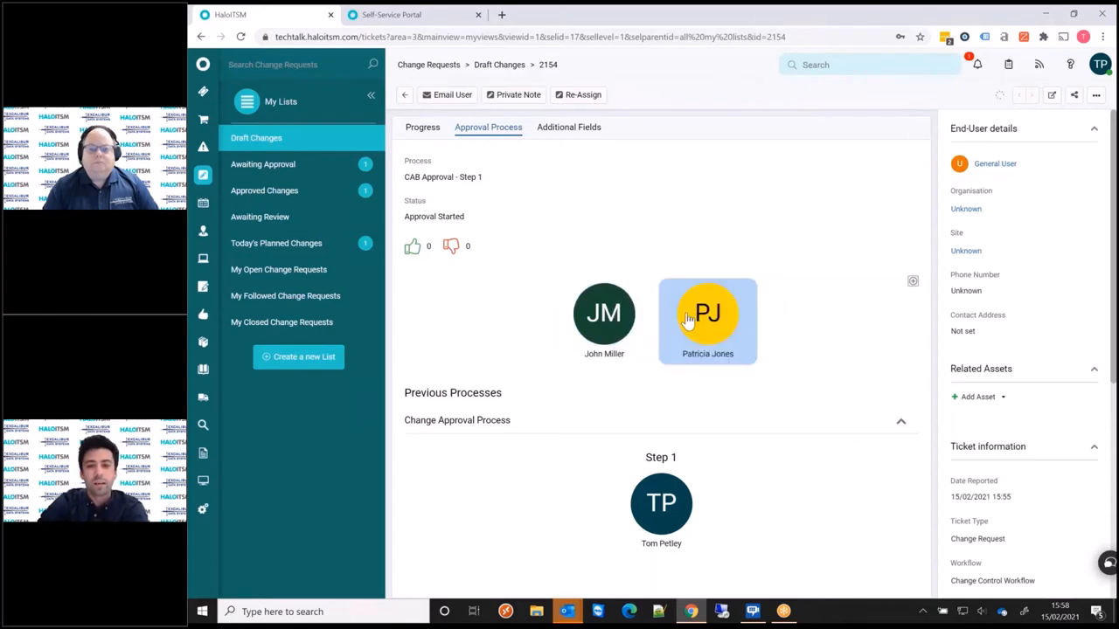
{"action": "left_click", "coordinate": [707, 313]}
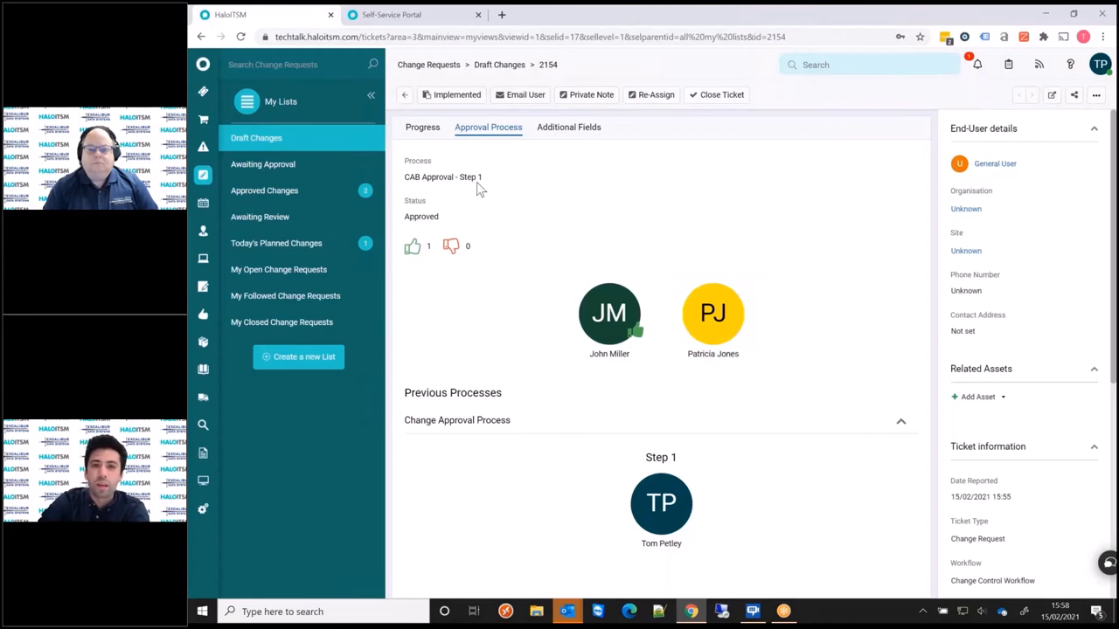
- Return to CR-0002154's Progress timeline, now at the Implementation stage
{"action": "left_click", "coordinate": [422, 127]}
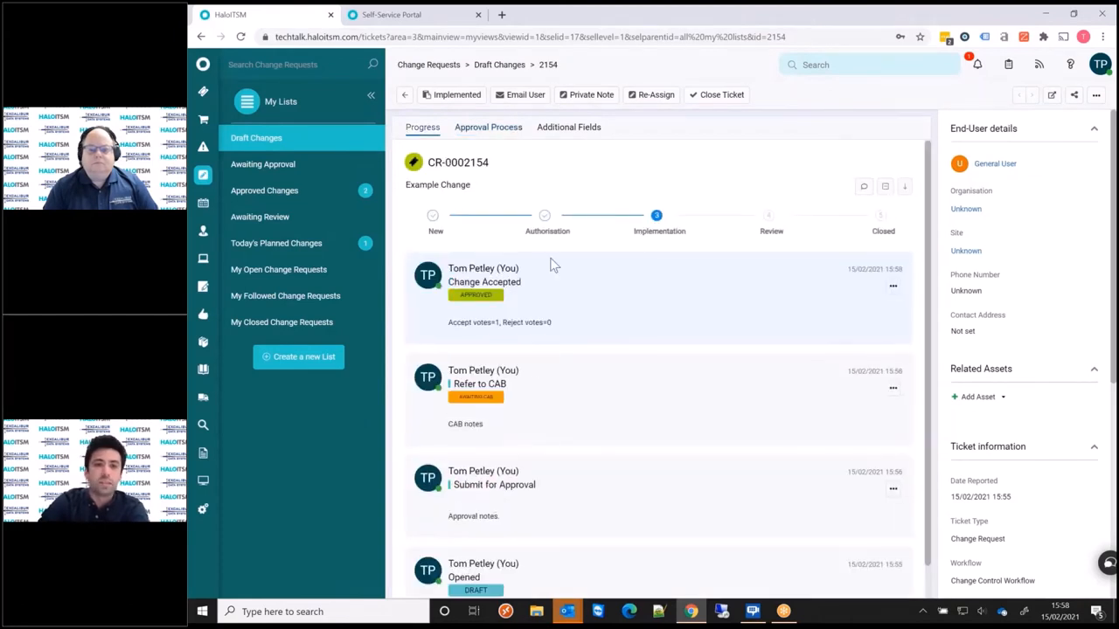
{"action": "mouse_move", "coordinate": [654, 246]}
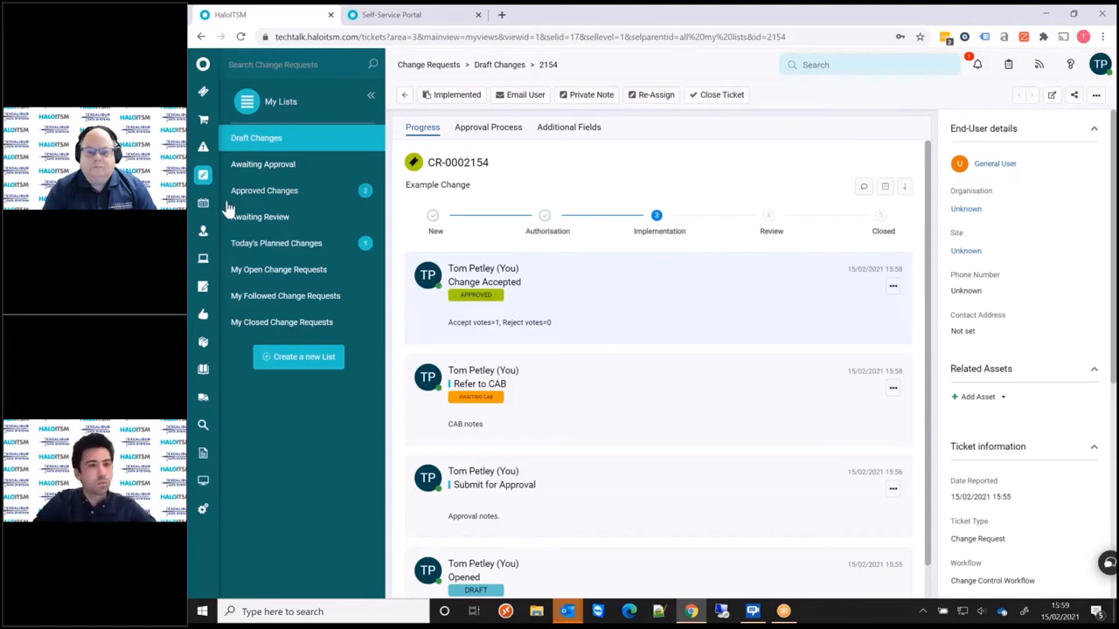
{"action": "mouse_move", "coordinate": [203, 204]}
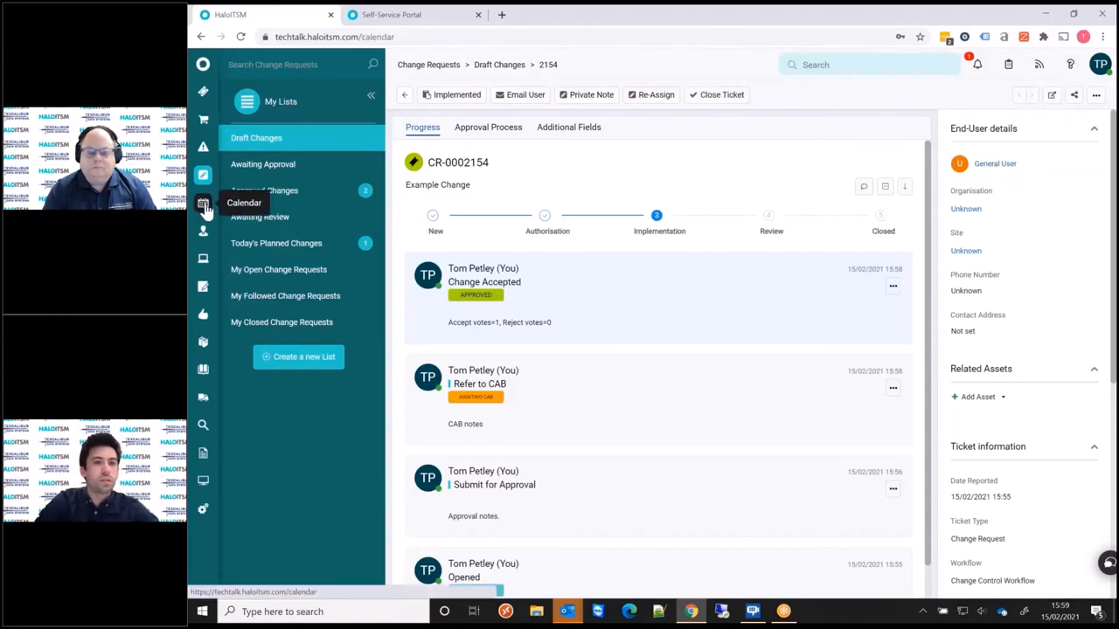
- Check the 15 February calendar timeline, where Example Change is booked 15:00–18:00, unassigned
{"action": "left_click", "coordinate": [203, 203]}
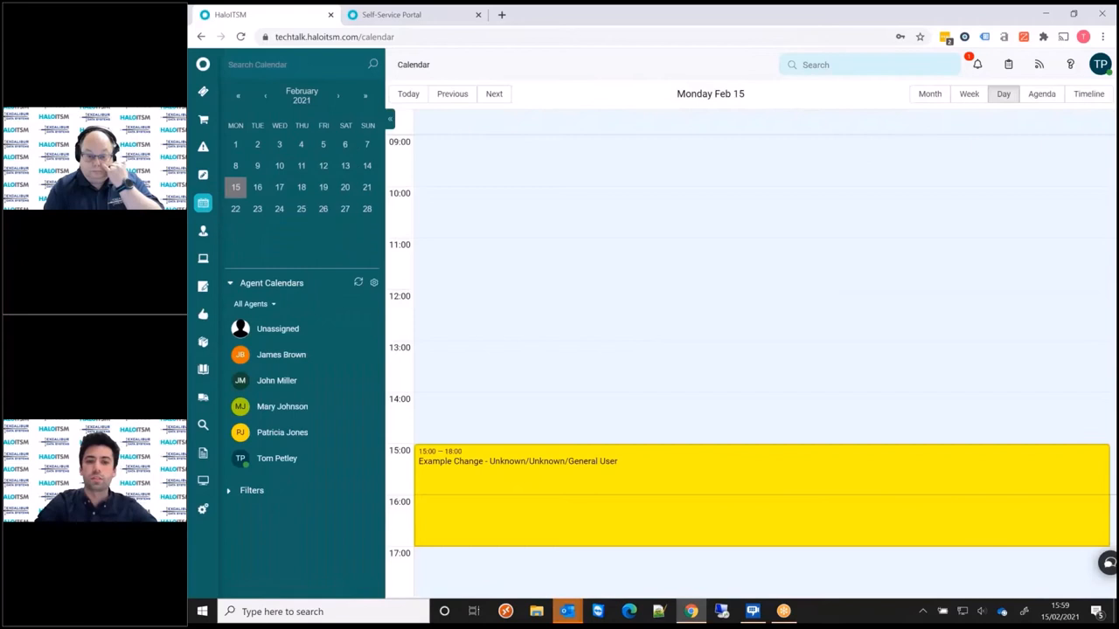
{"action": "left_click", "coordinate": [235, 187]}
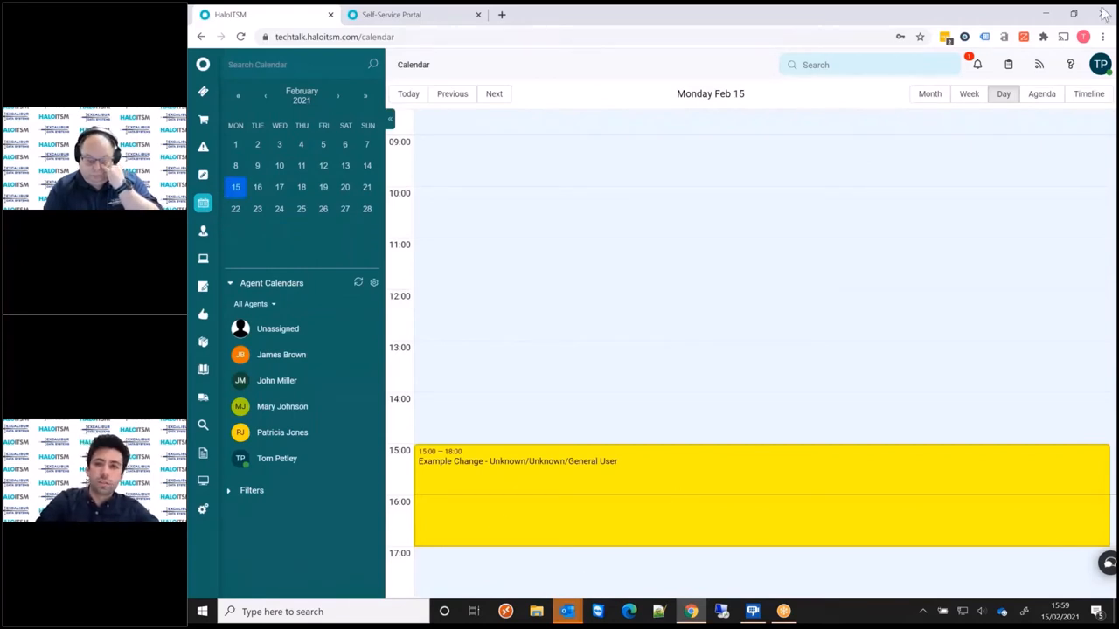
{"action": "left_click", "coordinate": [1088, 94]}
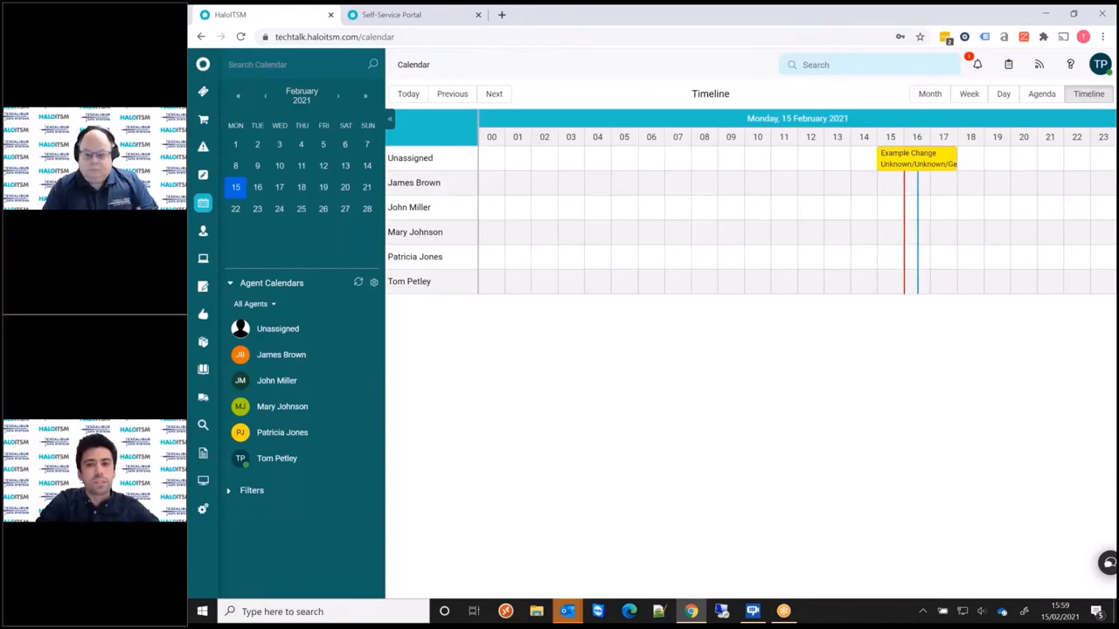
{"action": "mouse_move", "coordinate": [937, 166]}
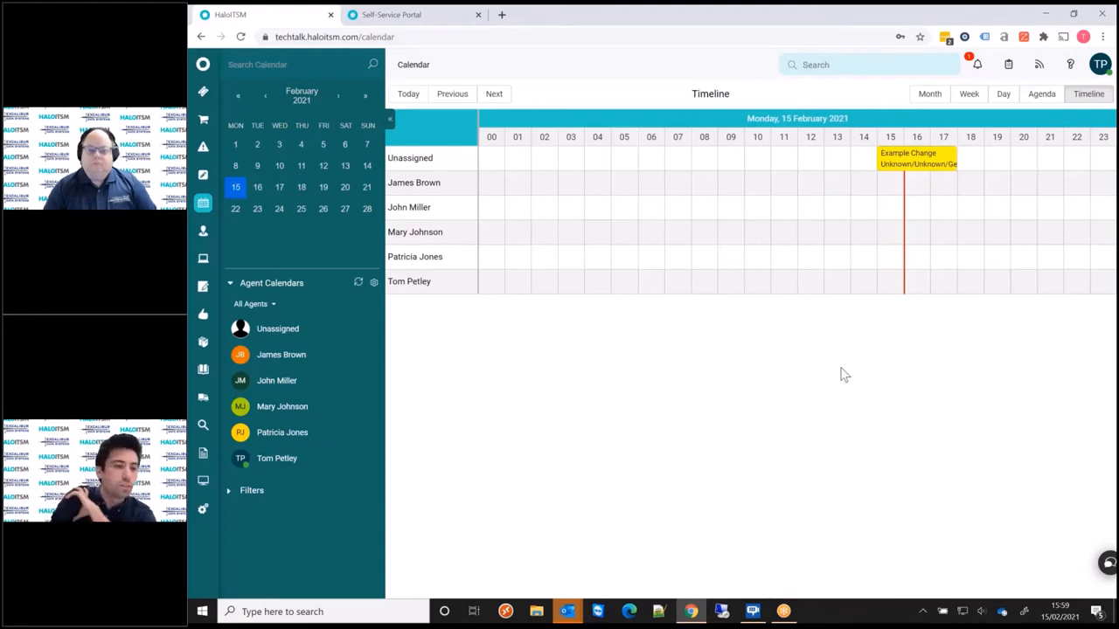
{"action": "mouse_move", "coordinate": [790, 376]}
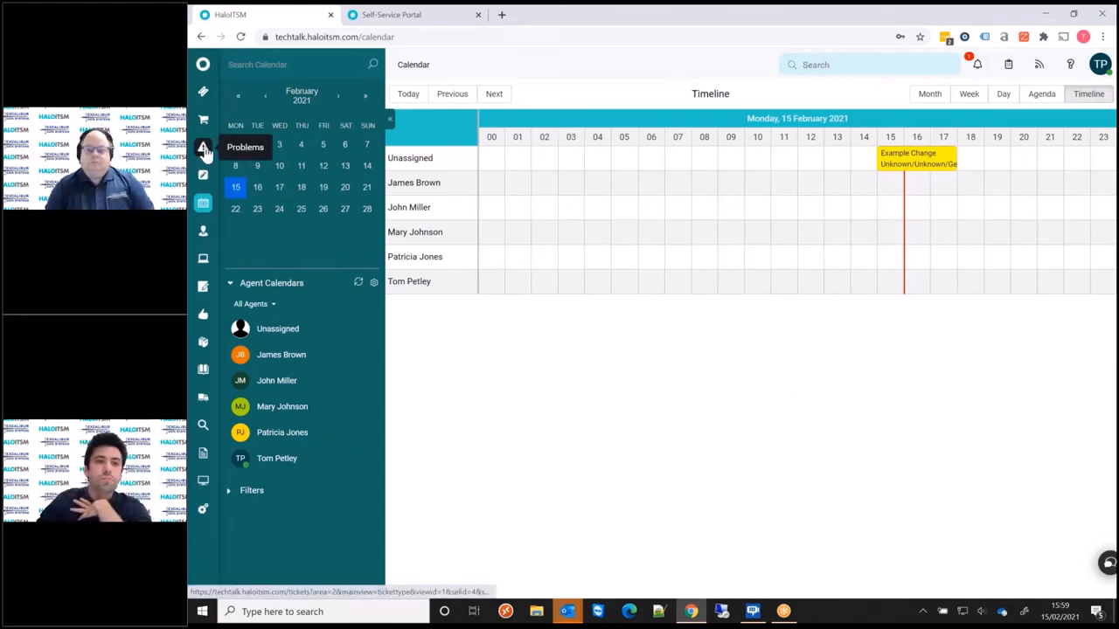
{"action": "left_click", "coordinate": [202, 175]}
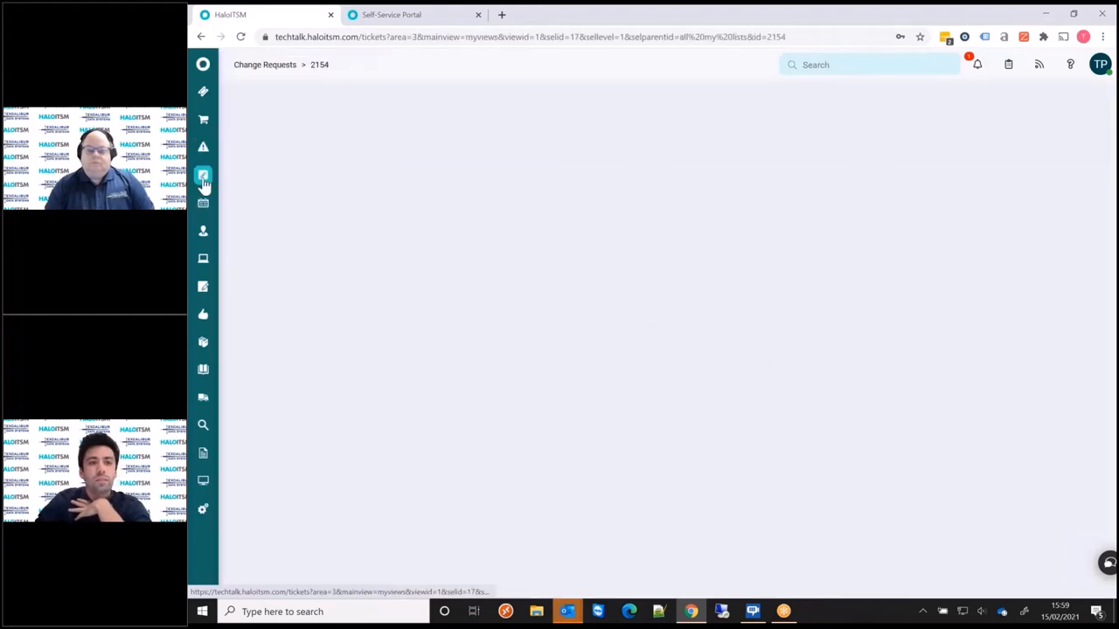
- Open CR-0002154 Example Change from the Approved Changes list
{"action": "left_click", "coordinate": [203, 175]}
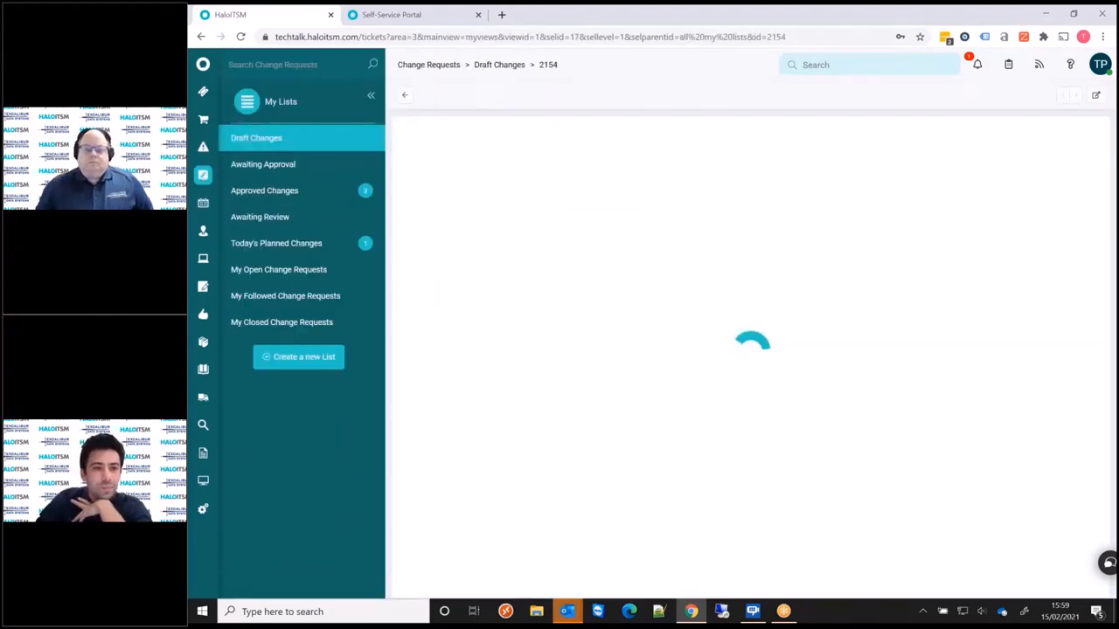
{"action": "left_click", "coordinate": [264, 191]}
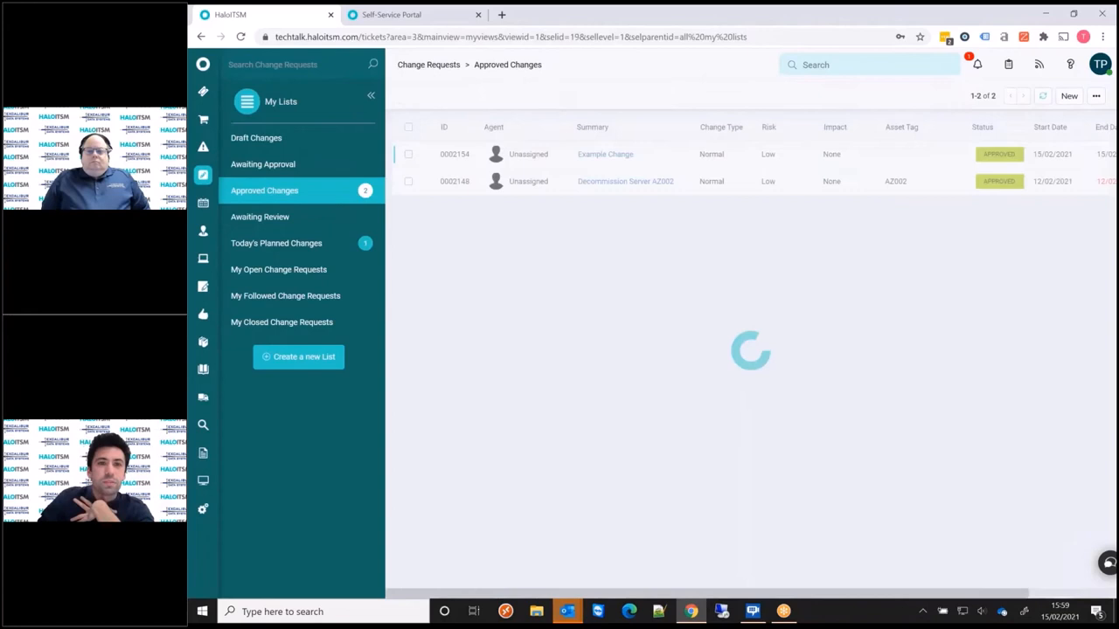
{"action": "left_click", "coordinate": [605, 154]}
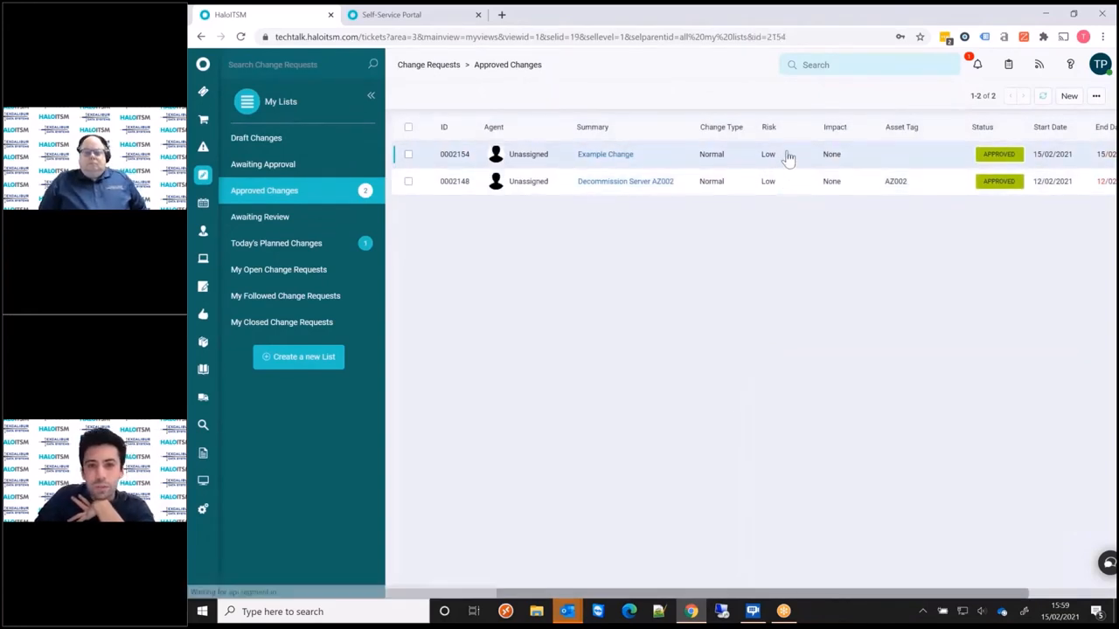
{"action": "left_click", "coordinate": [605, 154]}
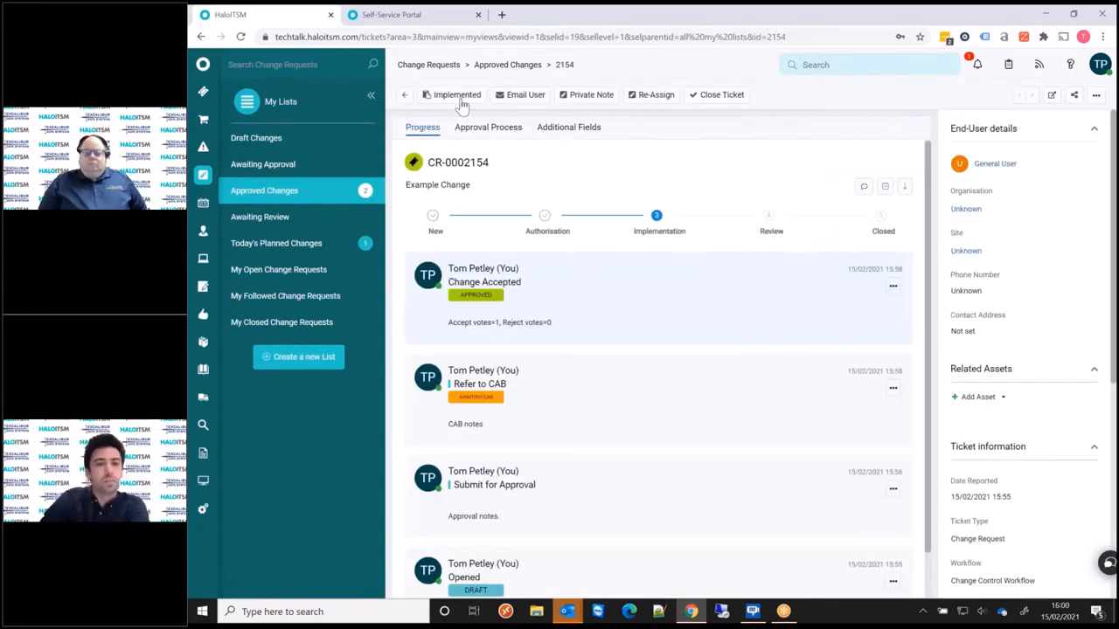
- Mark CR-0002154 implemented as Successful with note 'notes' and status In Progress
{"action": "left_click", "coordinate": [455, 95]}
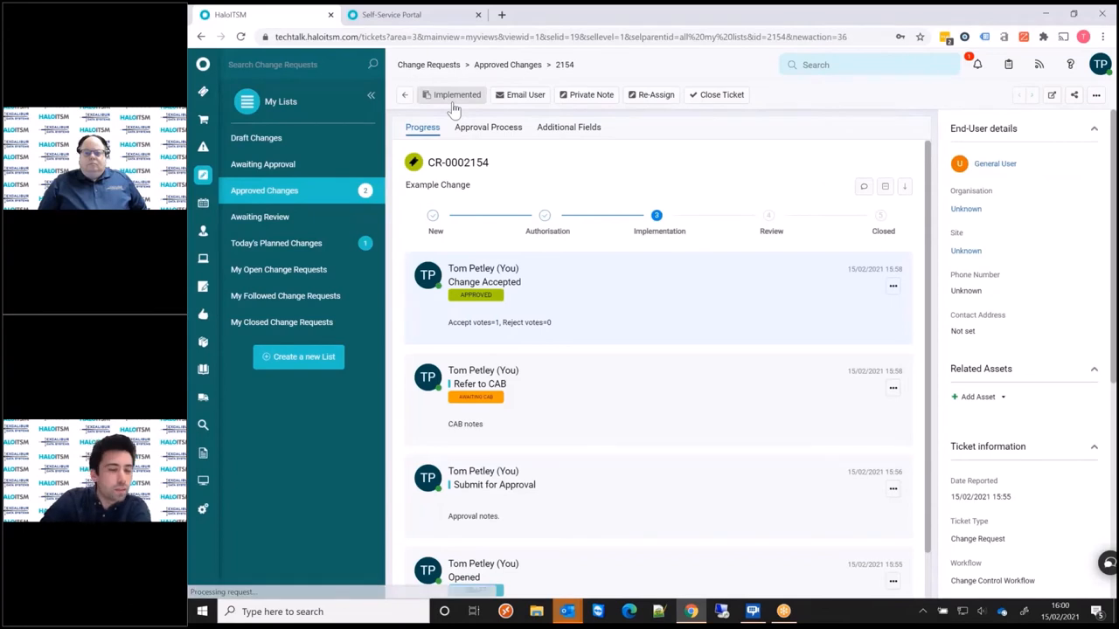
{"action": "left_click", "coordinate": [456, 95]}
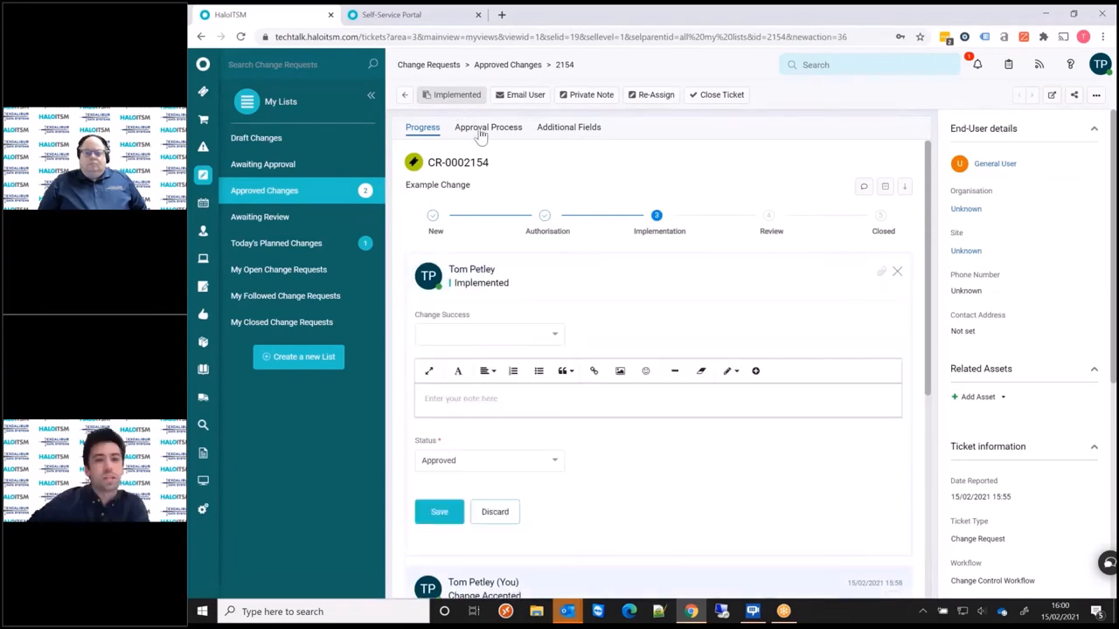
{"action": "left_click", "coordinate": [489, 334]}
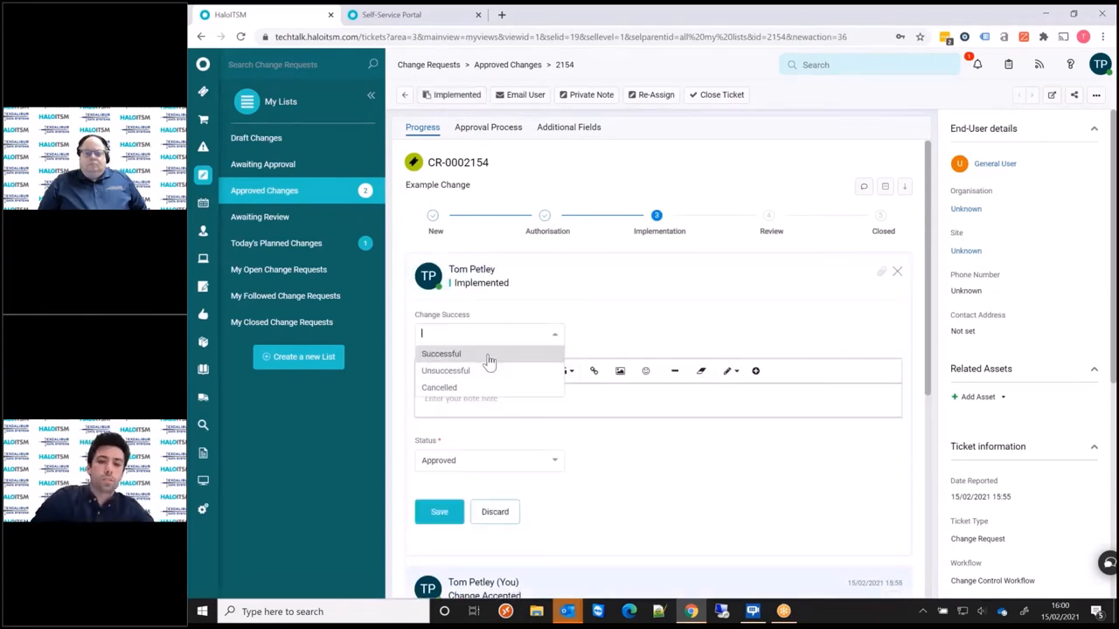
{"action": "left_click", "coordinate": [441, 353]}
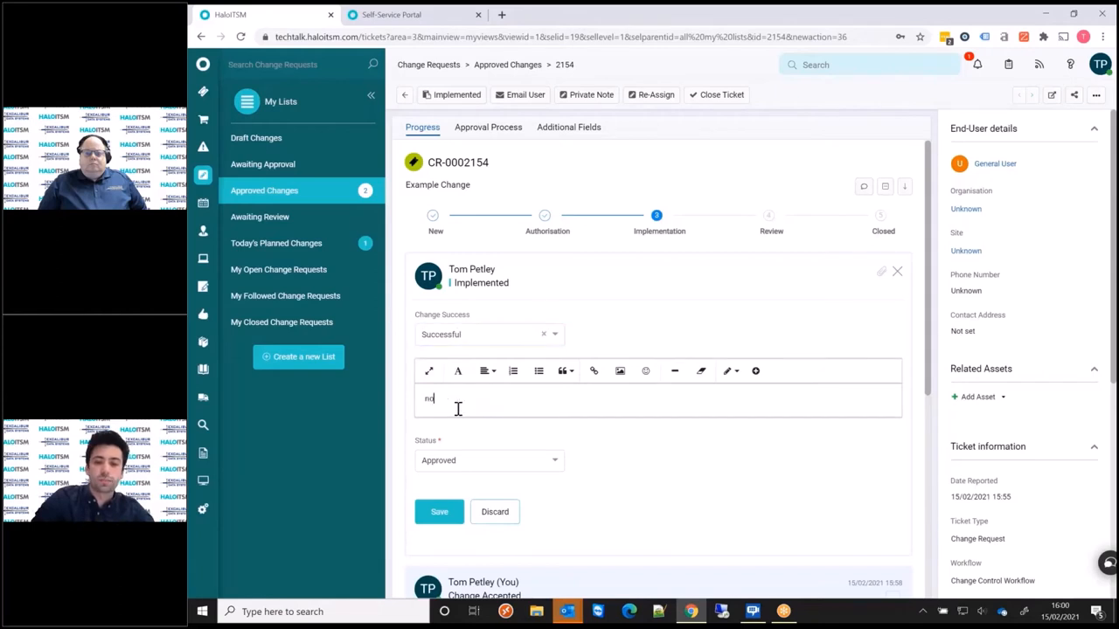
{"action": "left_click", "coordinate": [489, 459]}
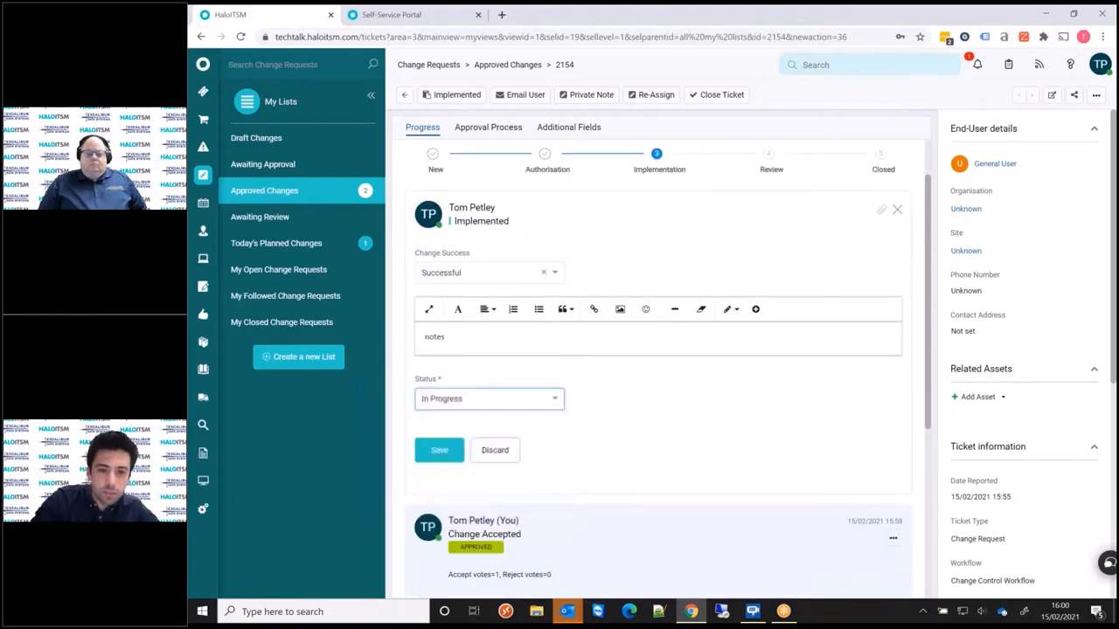
{"action": "left_click", "coordinate": [439, 449]}
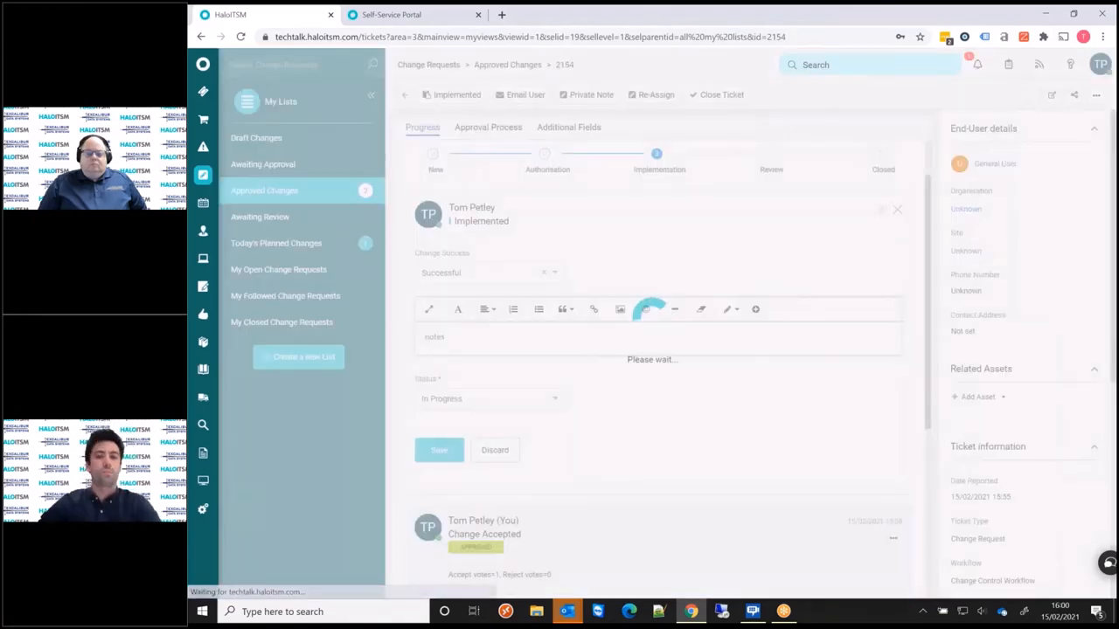
{"action": "left_click", "coordinate": [439, 449]}
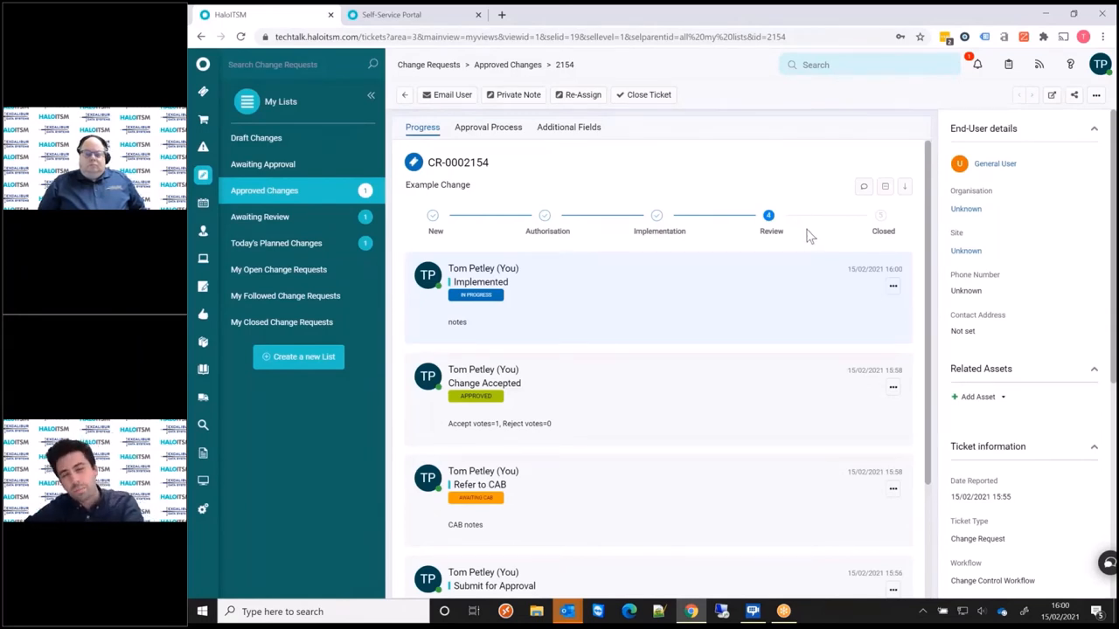
{"action": "mouse_move", "coordinate": [708, 155]}
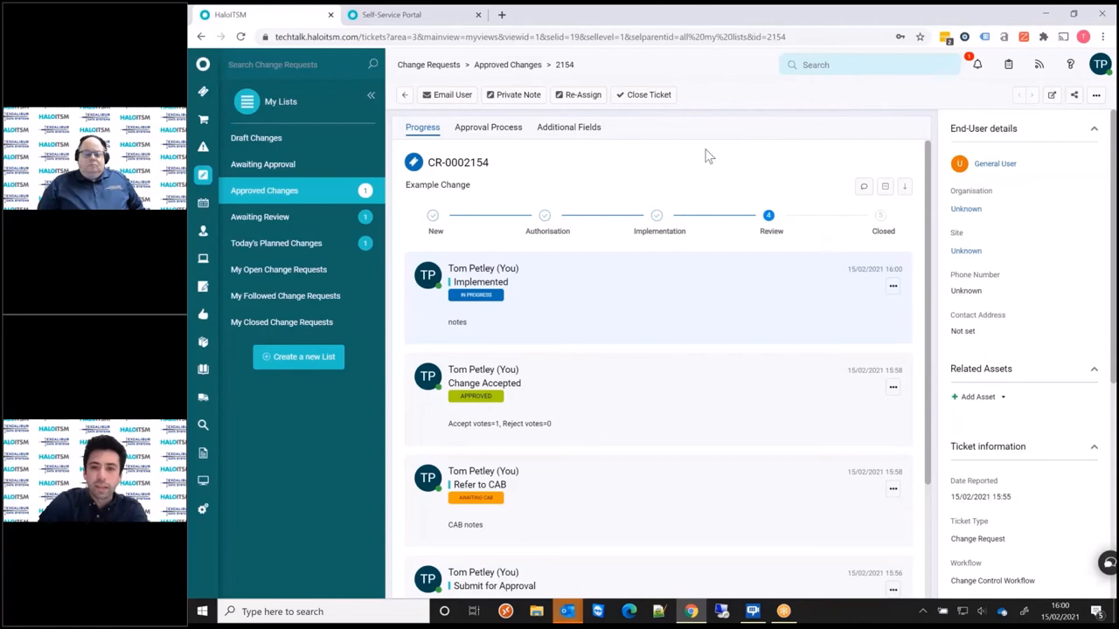
{"action": "mouse_move", "coordinate": [637, 210]}
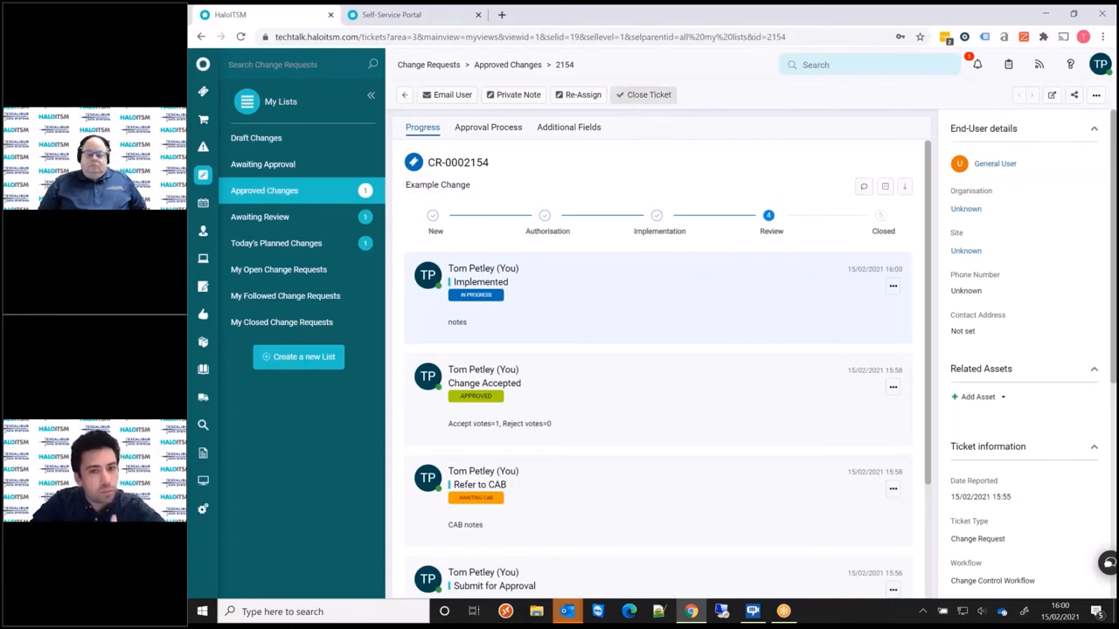
- Close CR-0002154 with the closure note 'Closure notes'
{"action": "left_click", "coordinate": [648, 94]}
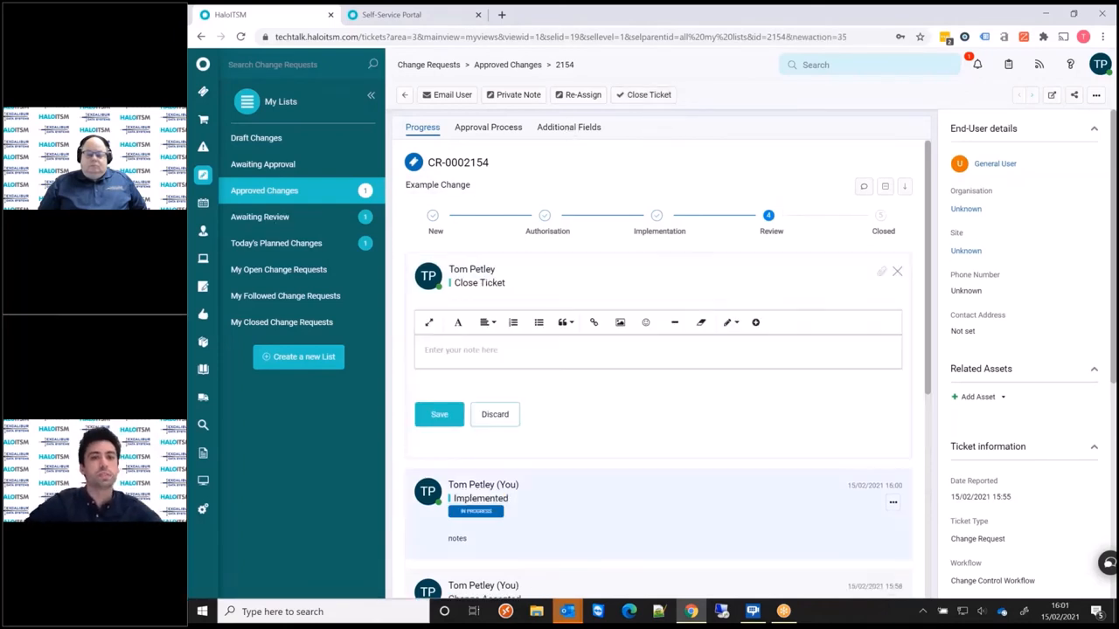
{"action": "type", "text": "Closure"}
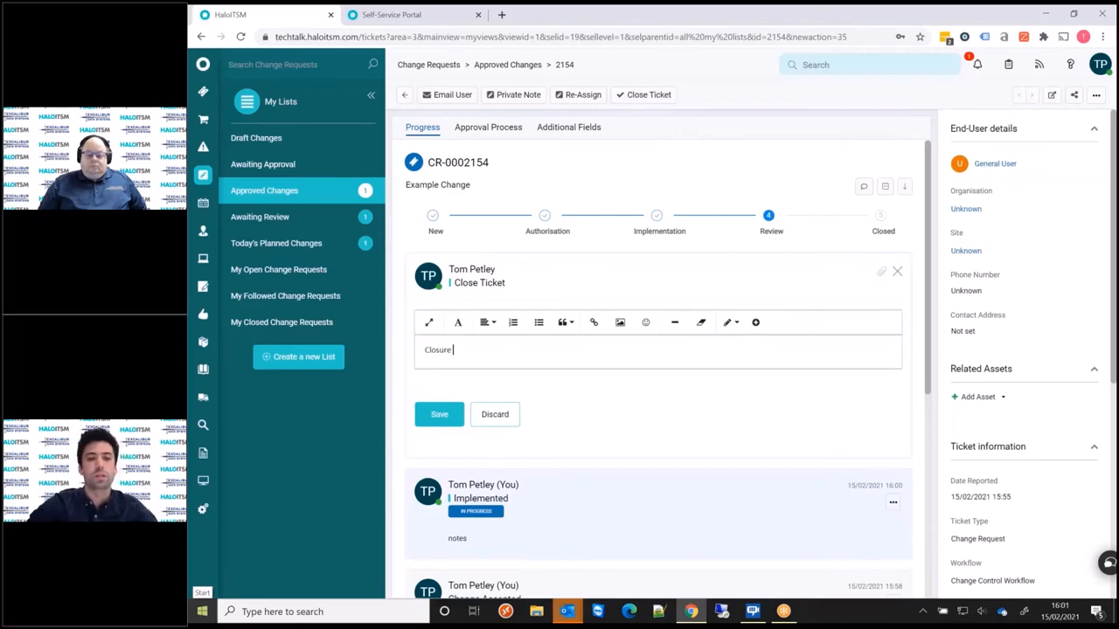
{"action": "type", "text": "notes"}
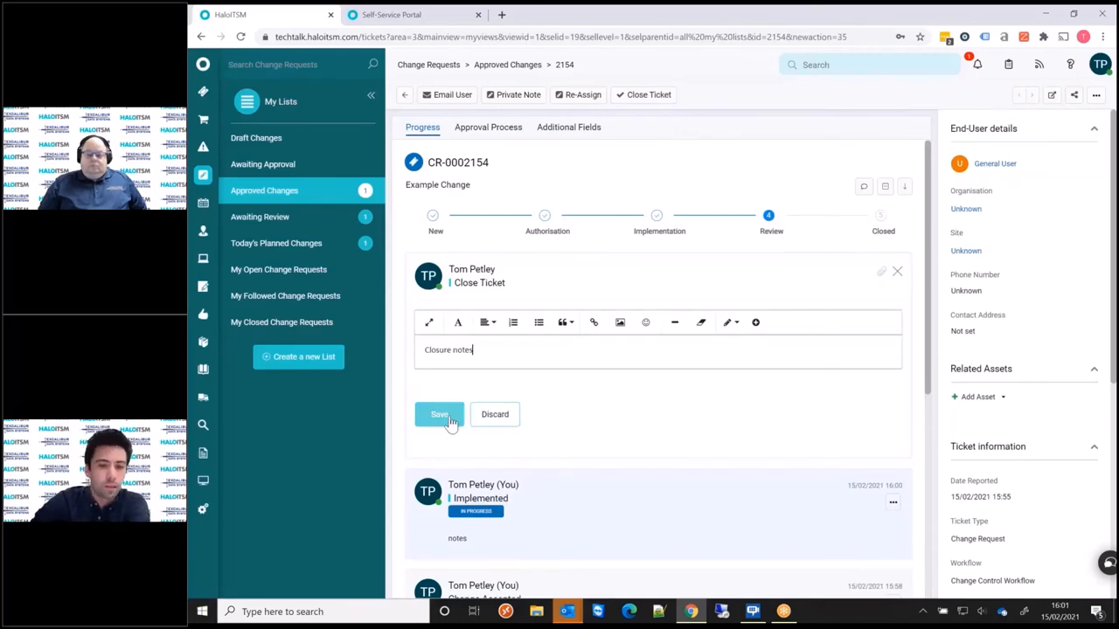
{"action": "left_click", "coordinate": [439, 414]}
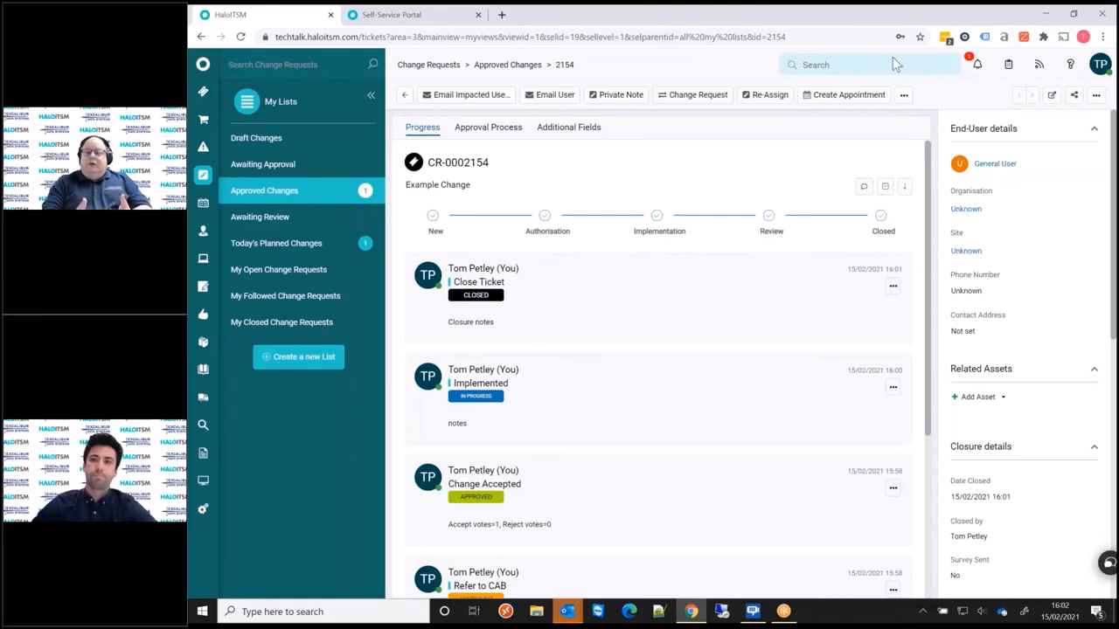
{"action": "mouse_move", "coordinate": [1005, 30]}
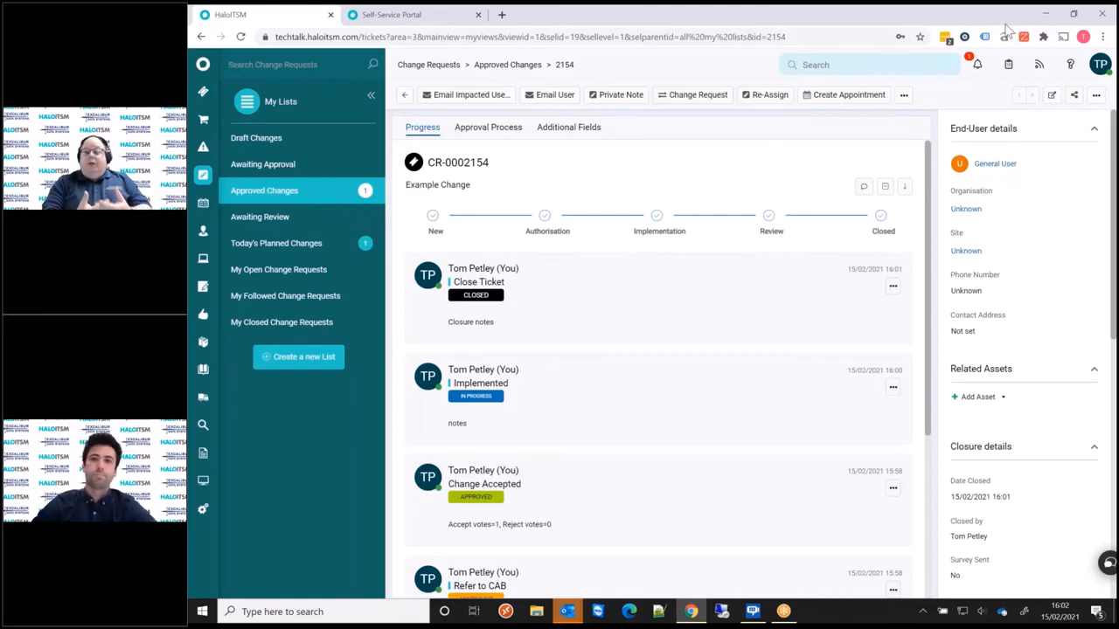